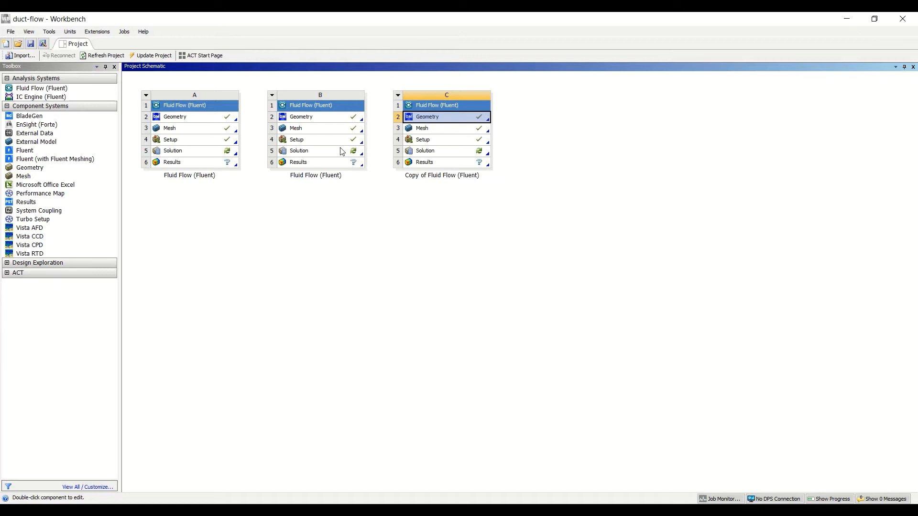
mouse_move(274, 151)
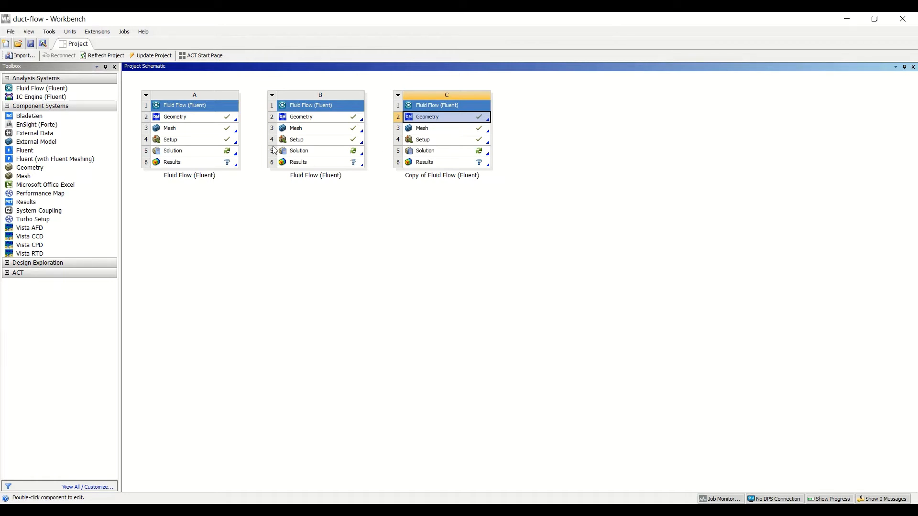
mouse_move(296, 180)
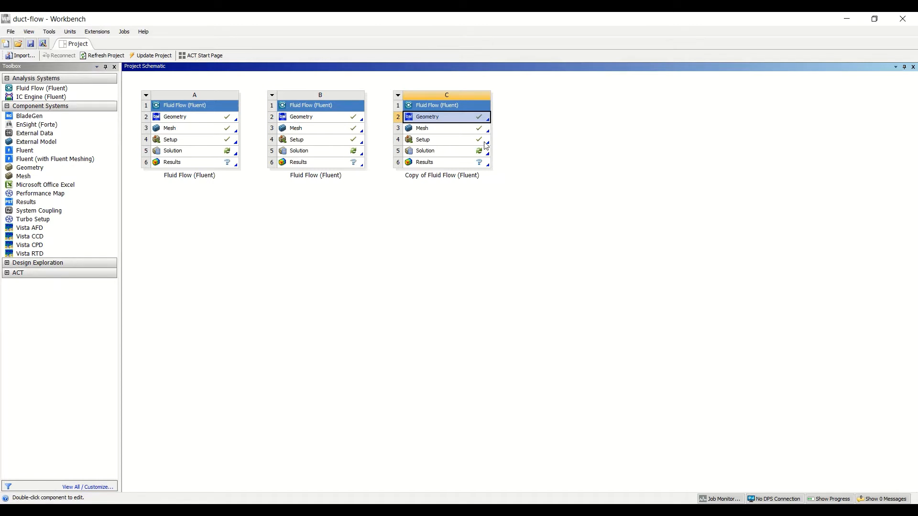
mouse_move(477, 118)
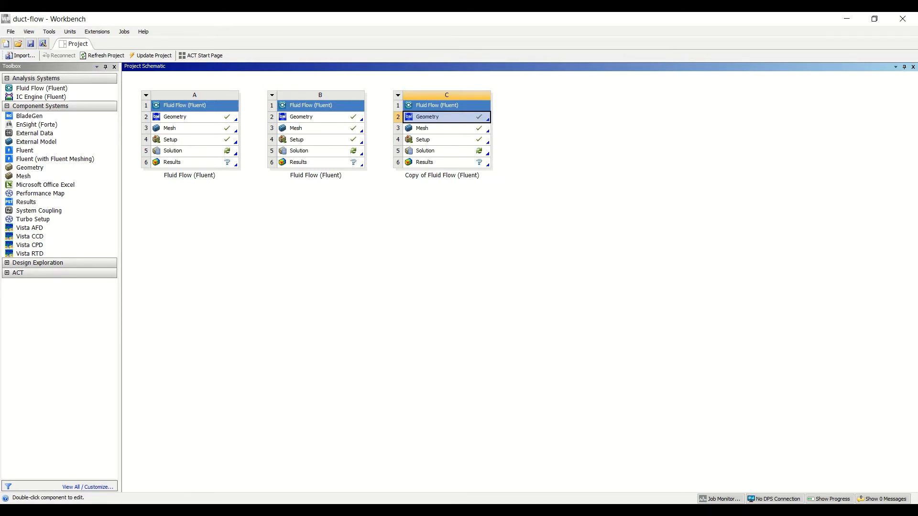
Step: Open the geometry and pick the 13.92 m² duct-region face, checking the XYPlane sketches
double_click(436, 117)
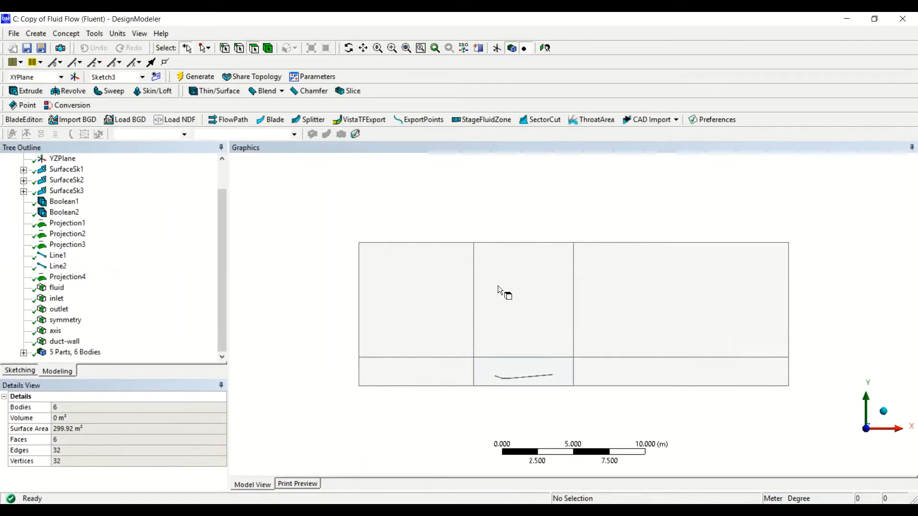
mouse_move(436, 342)
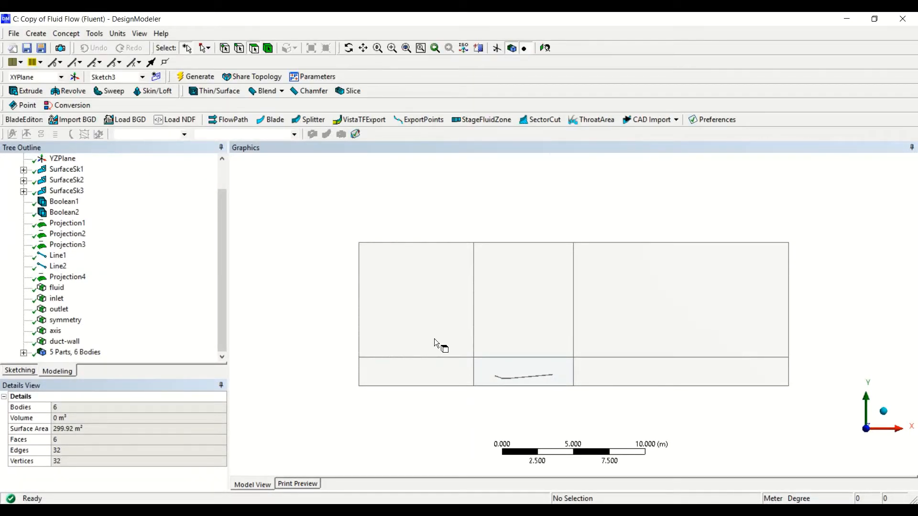
mouse_move(505, 394)
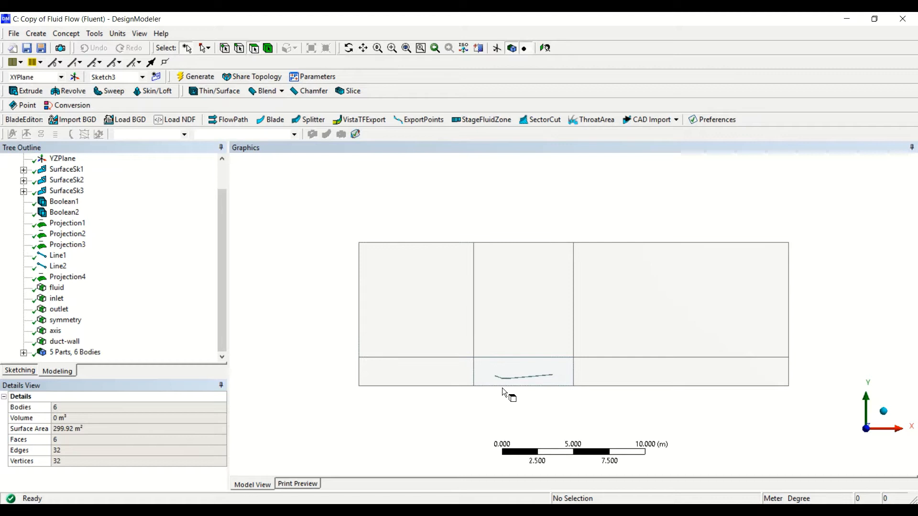
mouse_move(526, 371)
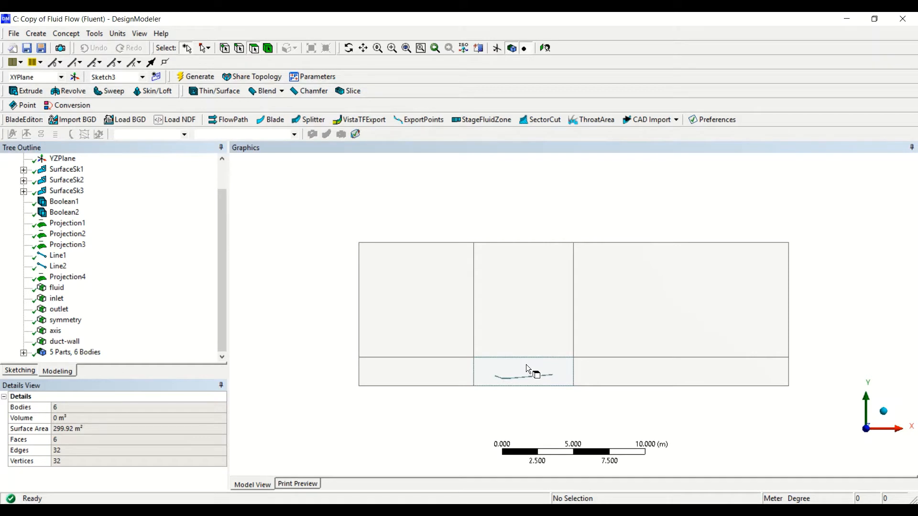
left_click(523, 372)
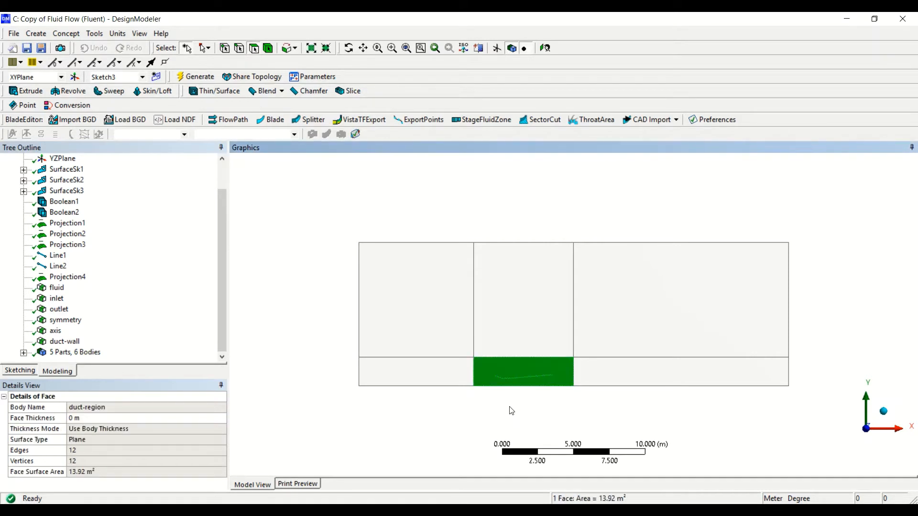
mouse_move(144, 17)
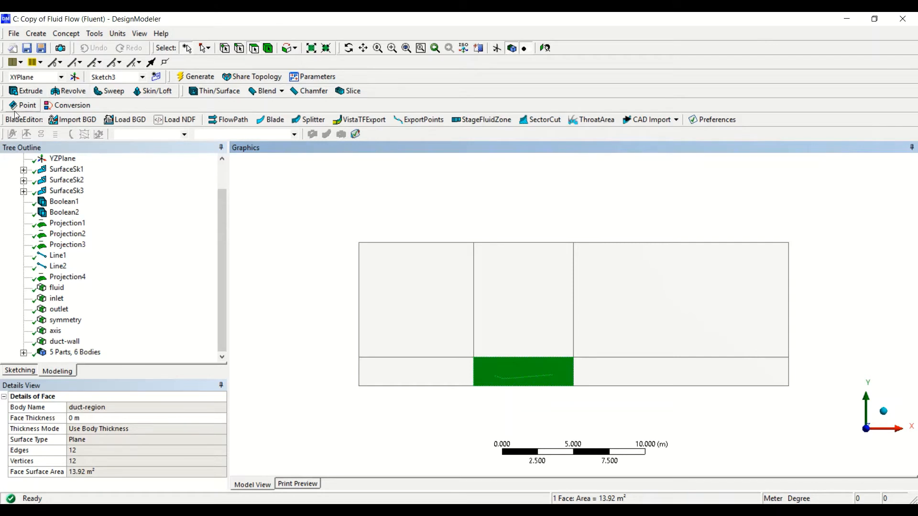
left_click(63, 169)
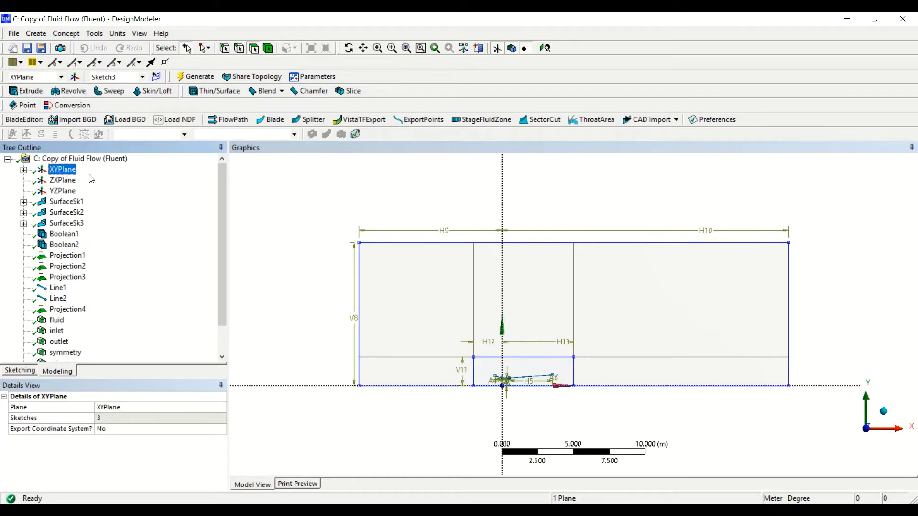
left_click(24, 169)
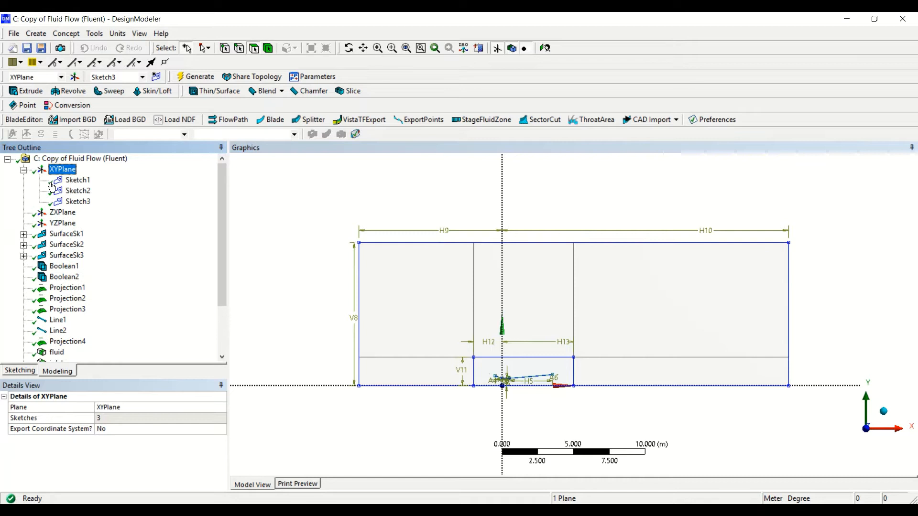
left_click(77, 180)
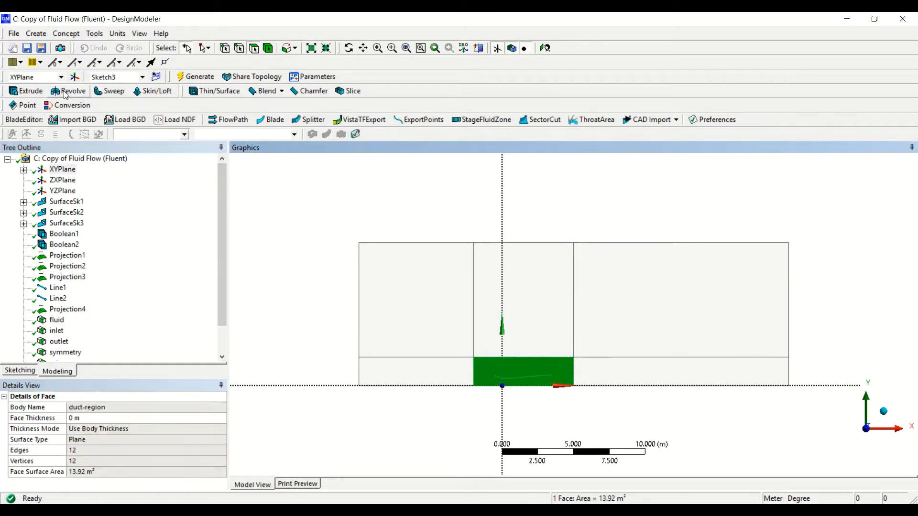
Step: Set up Revolve1 from the duct-region face, 360°, as an Add Frozen body
left_click(67, 91)
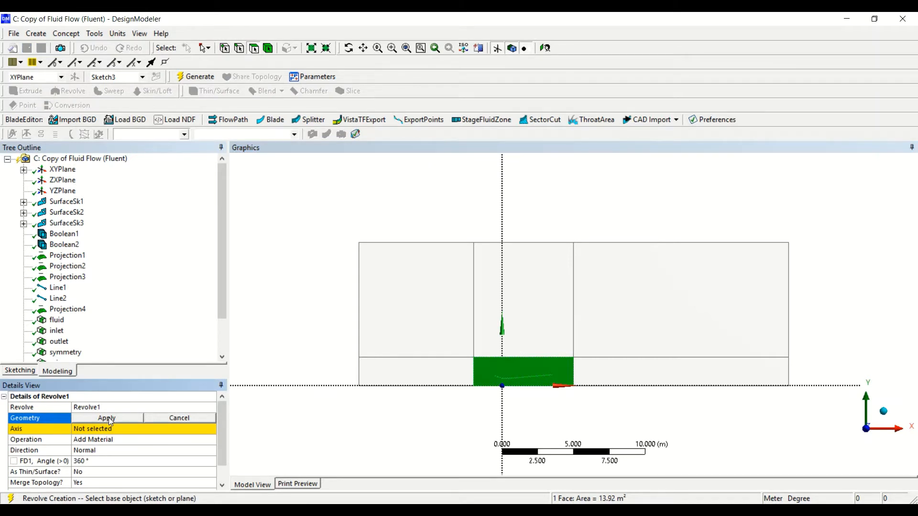
left_click(106, 417)
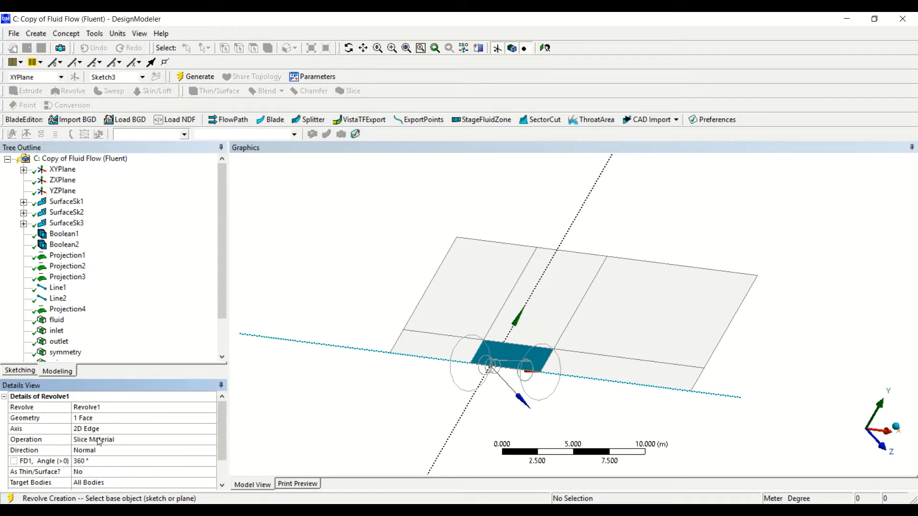
left_click(117, 440)
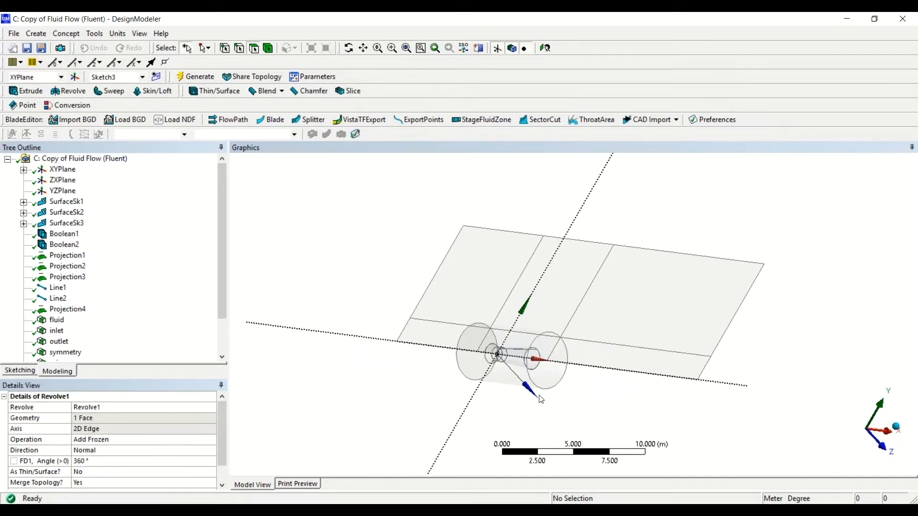
mouse_move(606, 390)
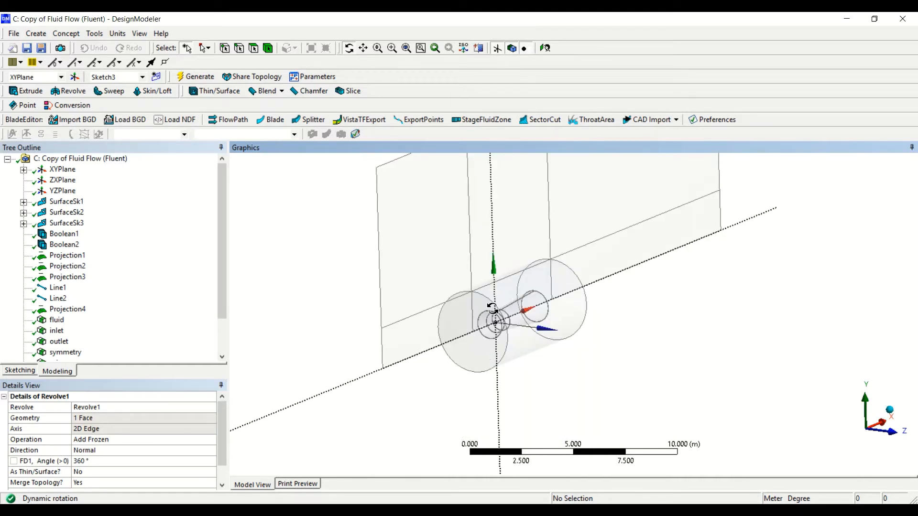
scroll("down", 3)
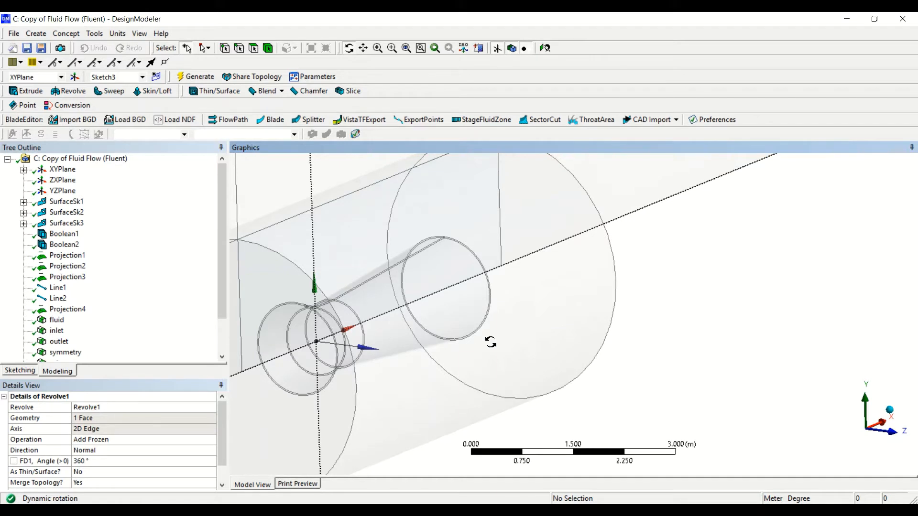
scroll("down", 3)
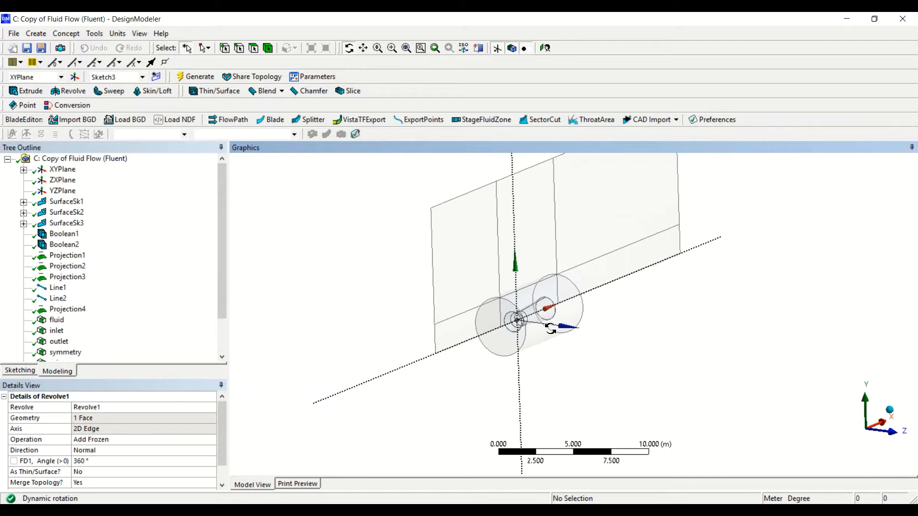
left_click_drag(550, 328, 515, 345)
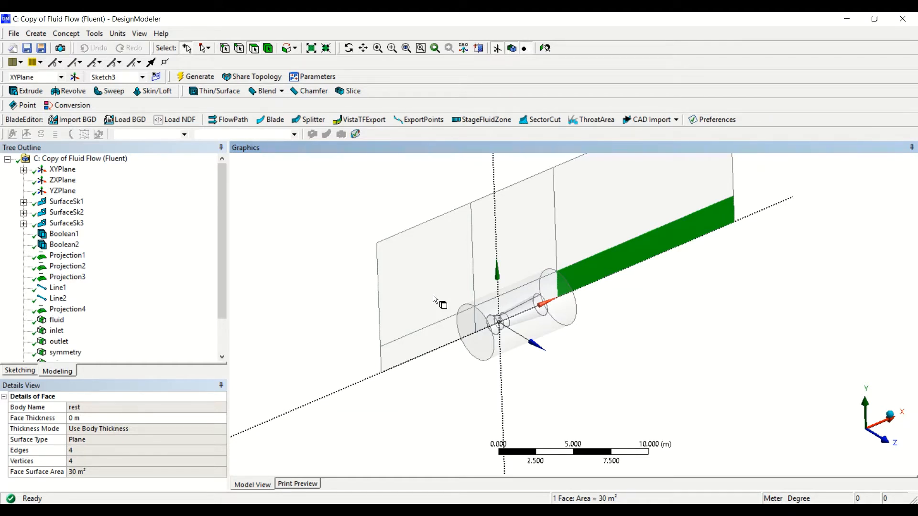
Step: Generate Revolve2 turning the 30 m² outlet strip face into a cylinder
left_click(577, 227)
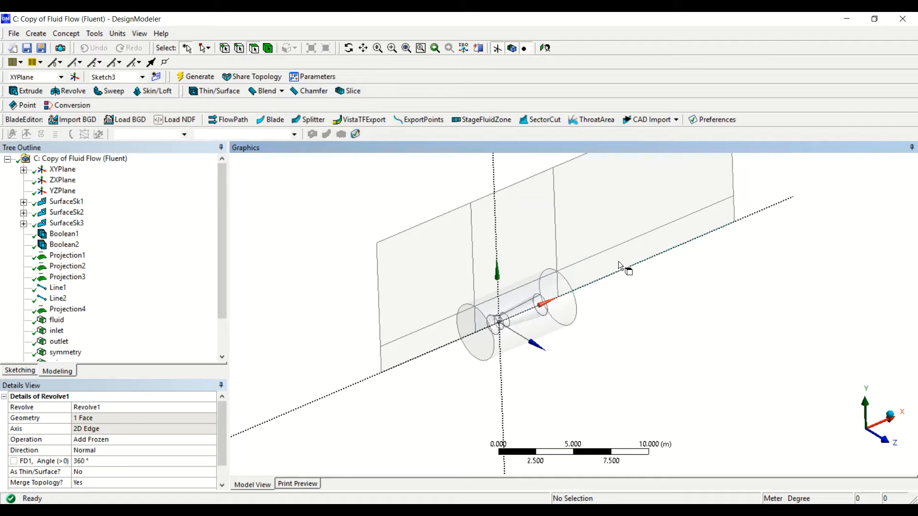
left_click(643, 239)
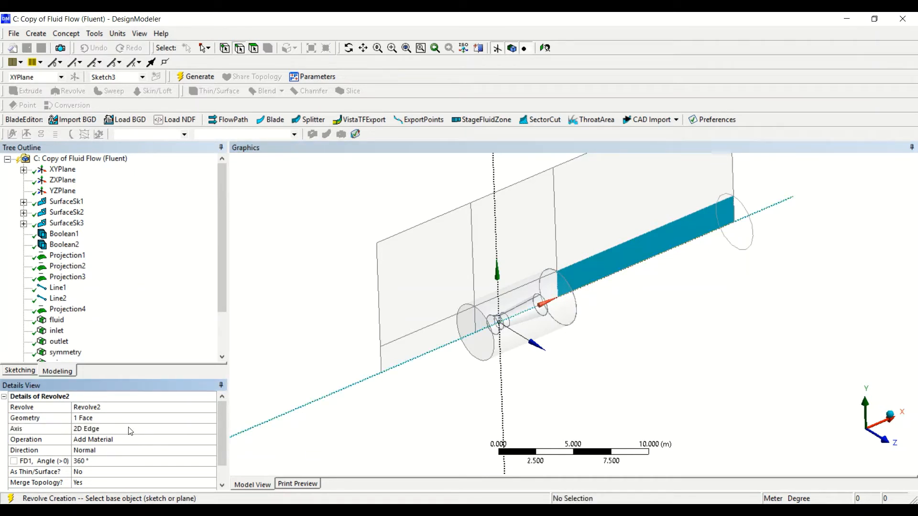
mouse_move(415, 346)
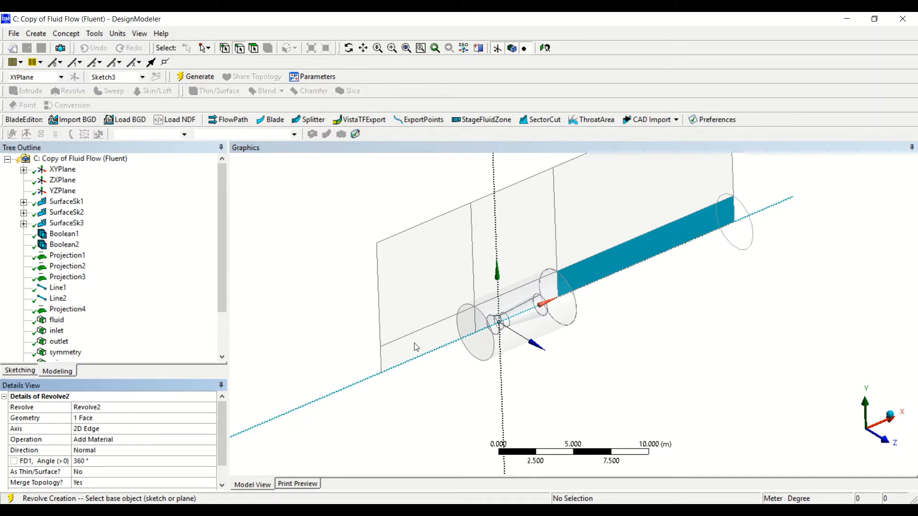
left_click(200, 76)
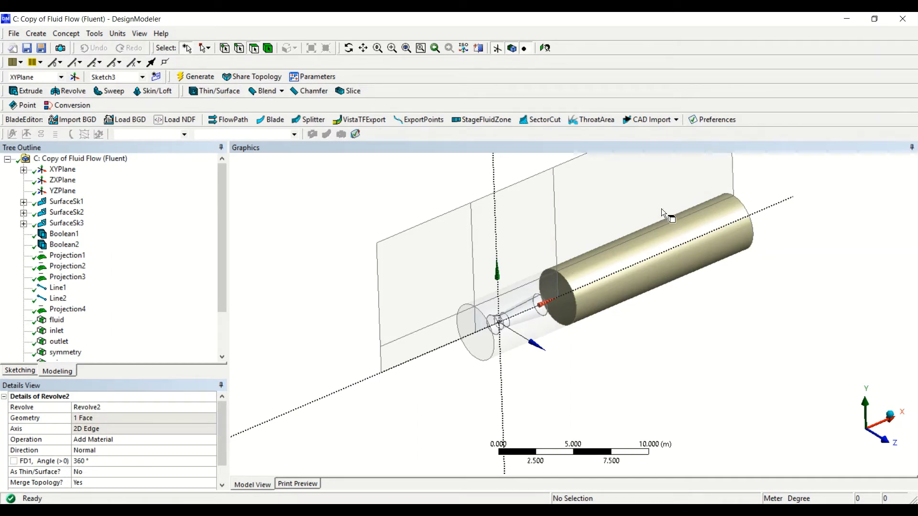
Step: Generate Revolve3 from the 120 m² face as a frozen outer cylinder
left_click(664, 212)
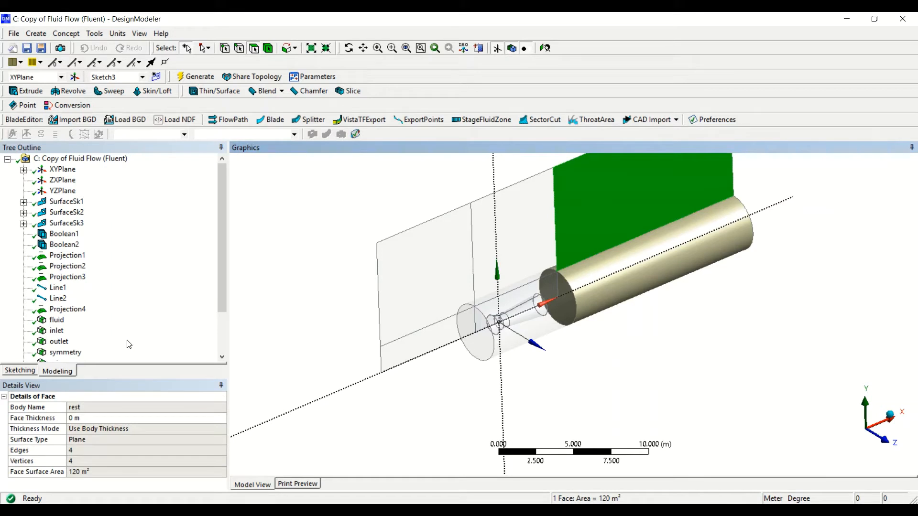
mouse_move(164, 333)
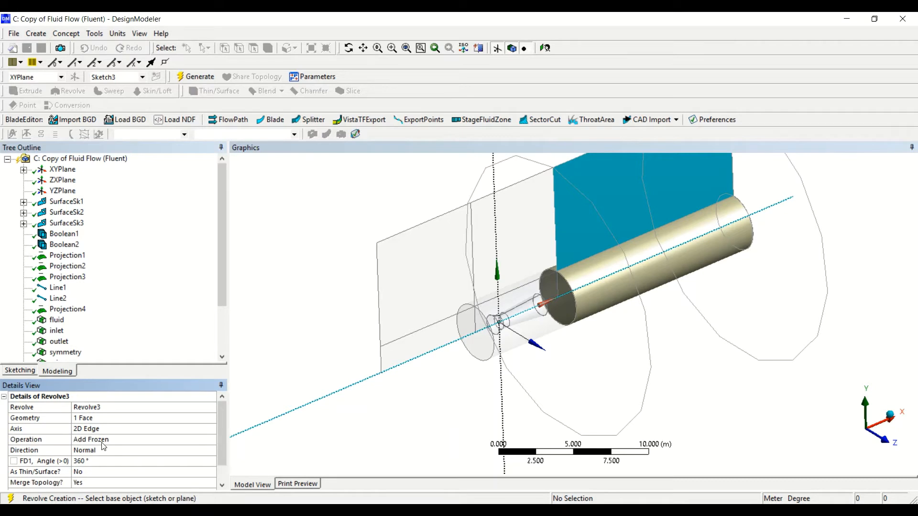
left_click(199, 76)
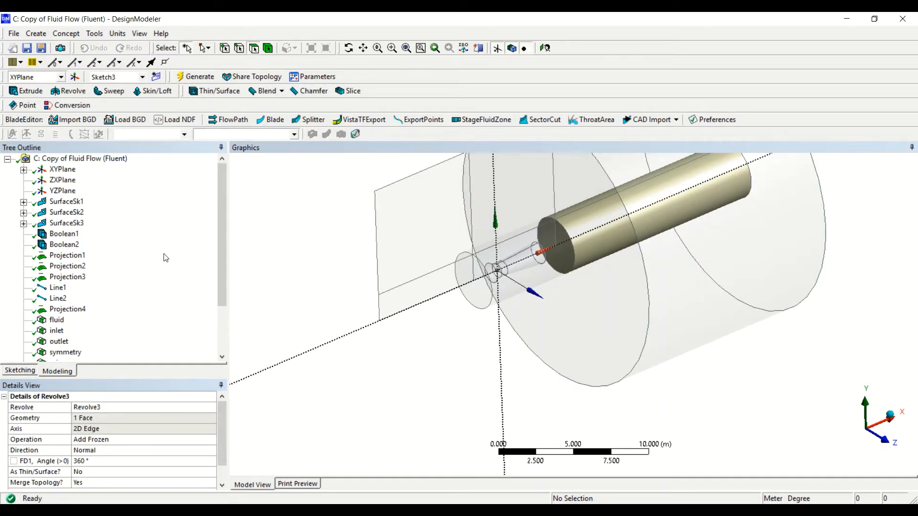
Step: Switch Revolve2 to a frozen body, regenerate, and pick the 56 m² rest face
scroll("down", 3)
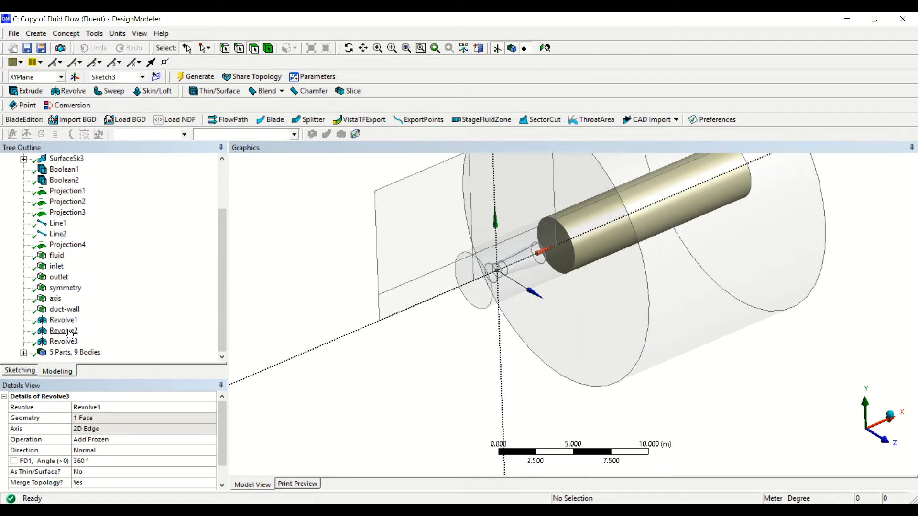
left_click(64, 320)
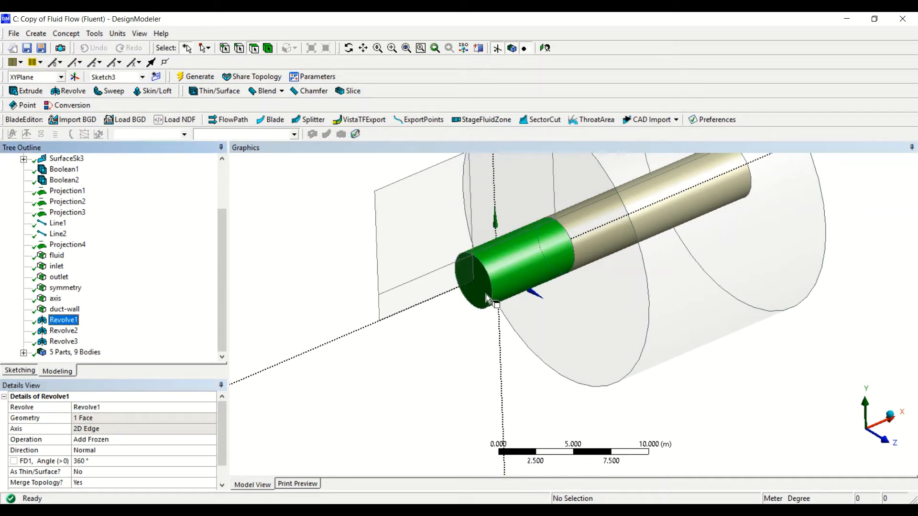
left_click(63, 330)
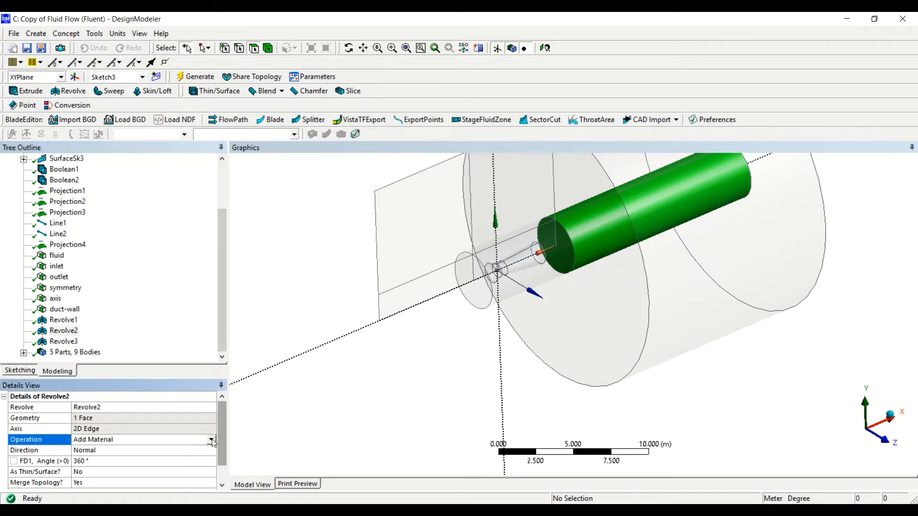
left_click(211, 440)
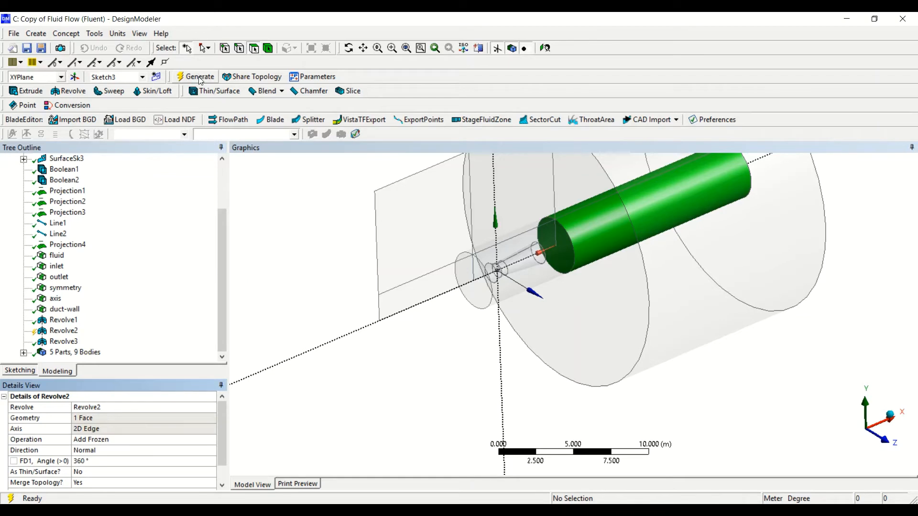
left_click(200, 76)
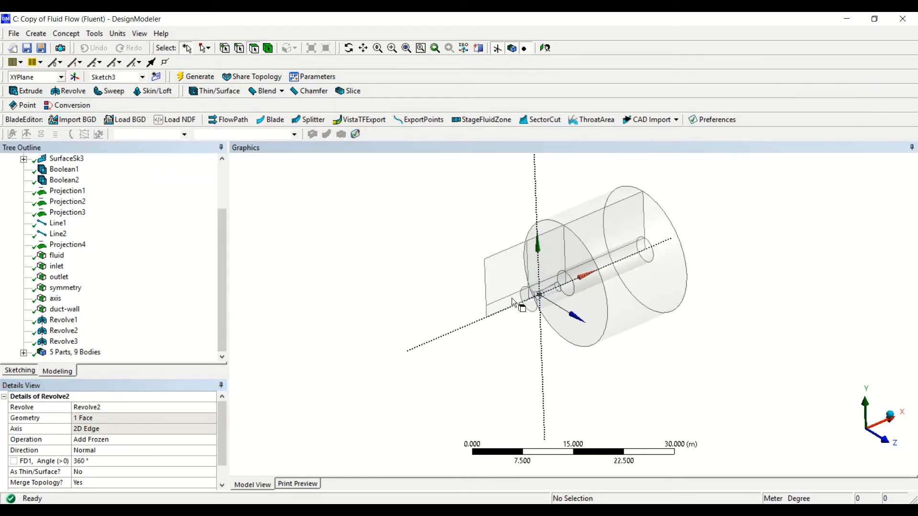
left_click(518, 308)
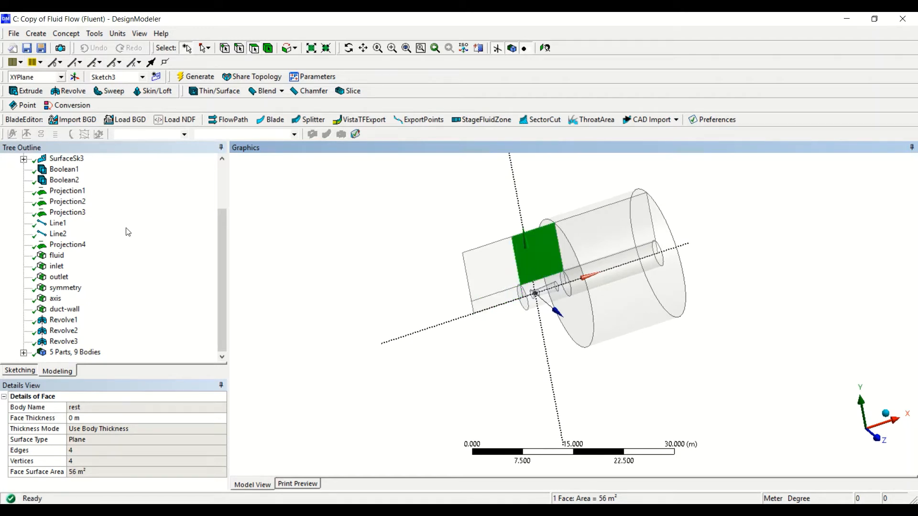
Step: Create Revolve4 from the 56 m² face as an Add Frozen body
left_click(67, 91)
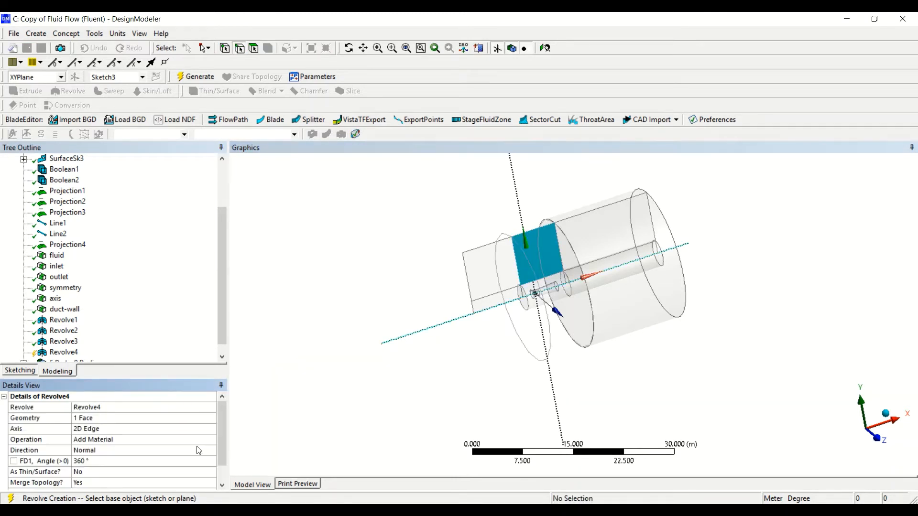
left_click(210, 440)
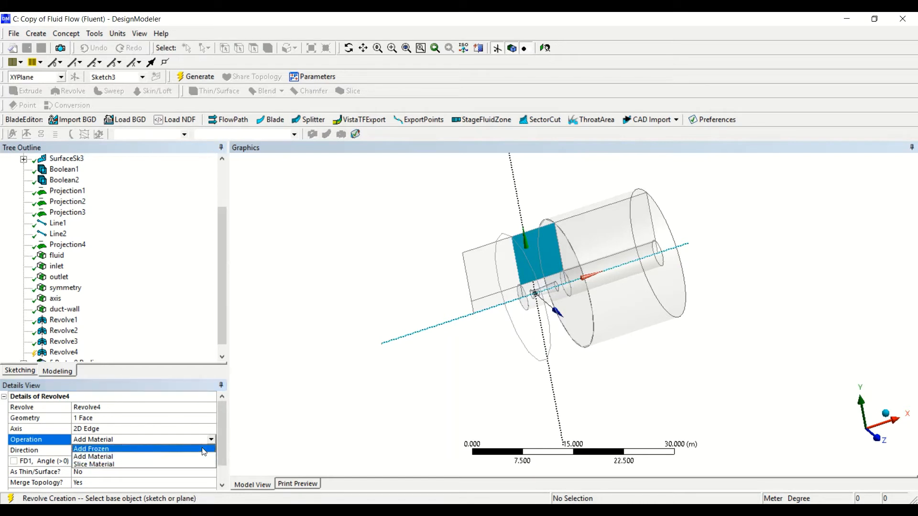
left_click(92, 449)
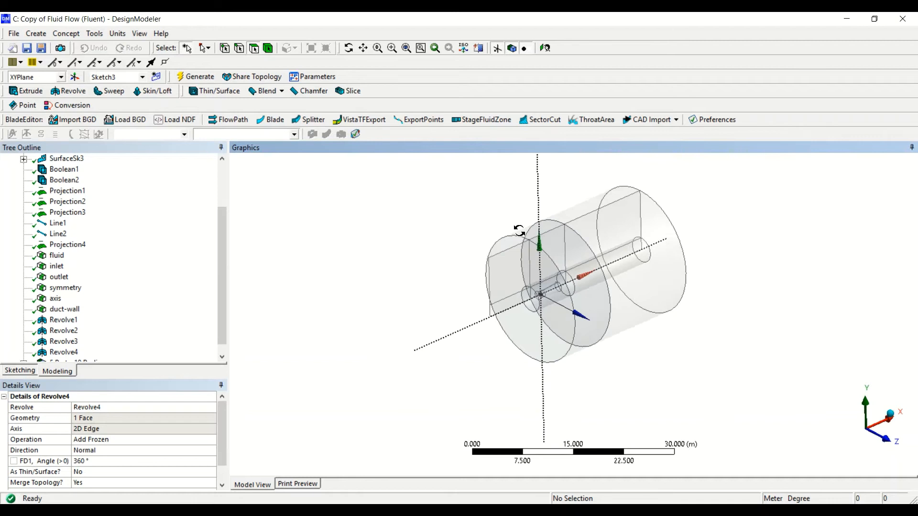
left_click_drag(521, 229, 495, 307)
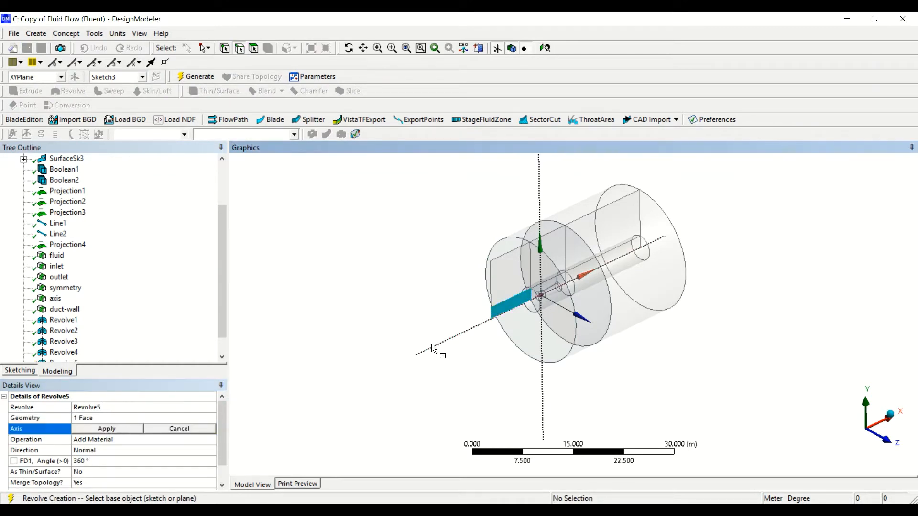
Step: Create Revolve5 from the centreline strip about the centreline axis, Add Frozen
left_click(433, 349)
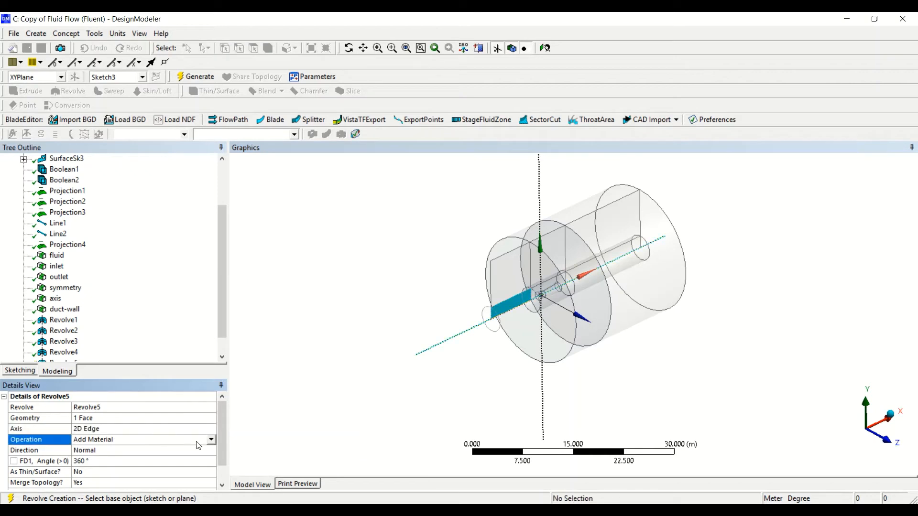
left_click(208, 440)
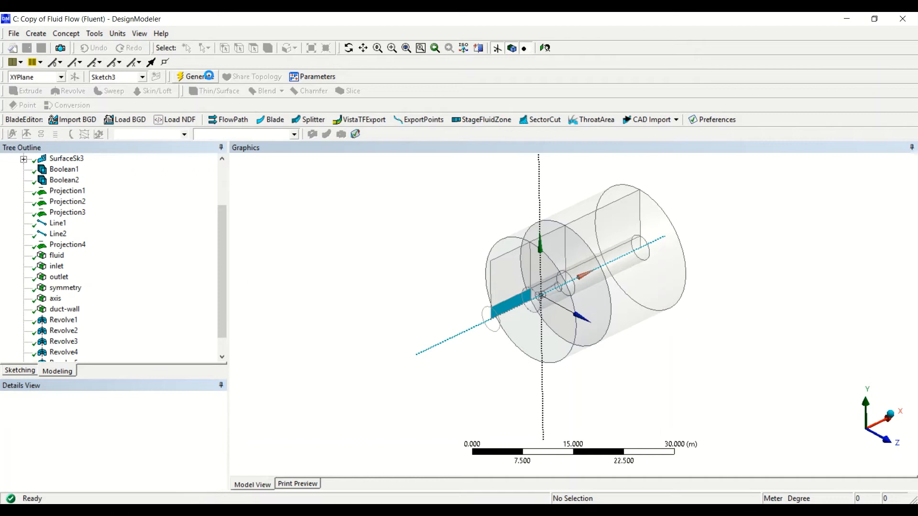
left_click(508, 269)
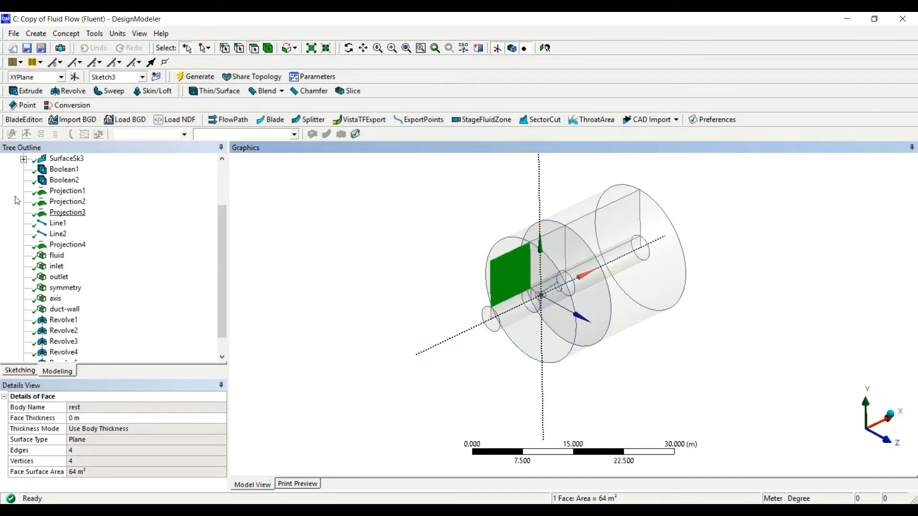
Step: Generate Revolve6 from the 64 m² face about the centreline as a frozen body
left_click(68, 91)
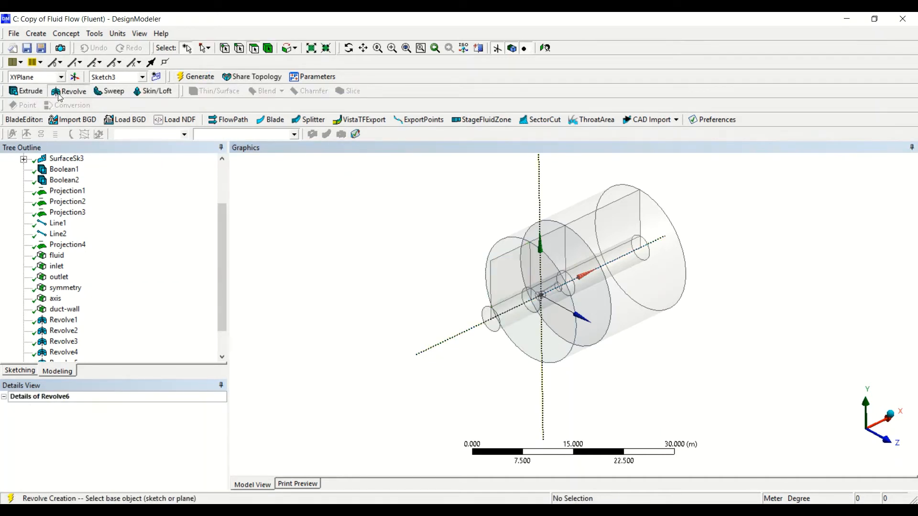
left_click(509, 269)
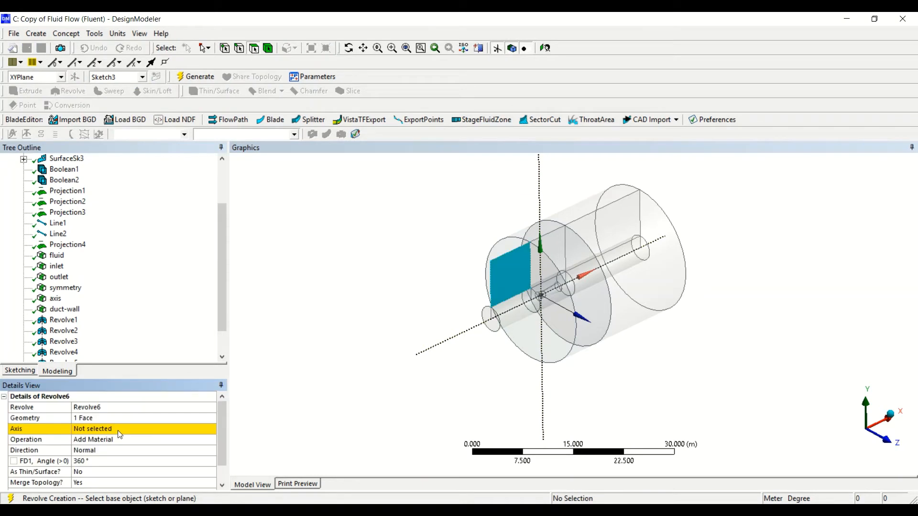
left_click(430, 351)
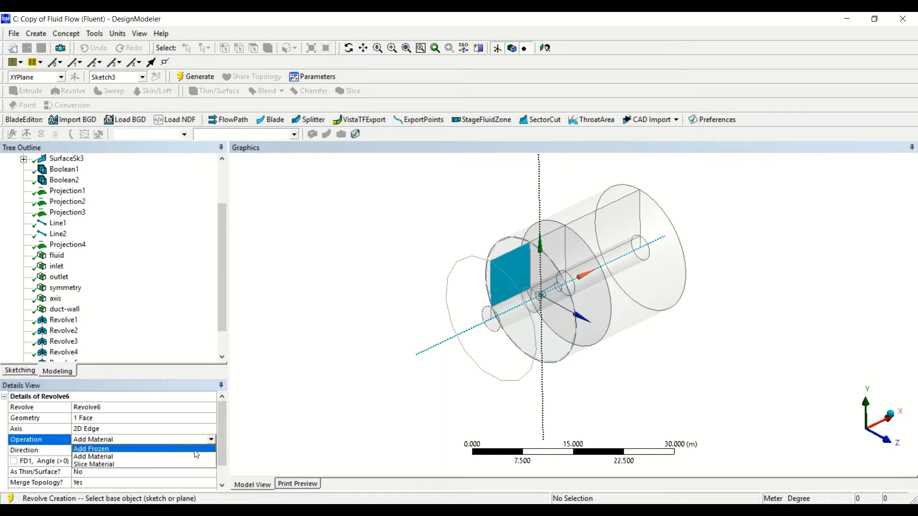
left_click(91, 449)
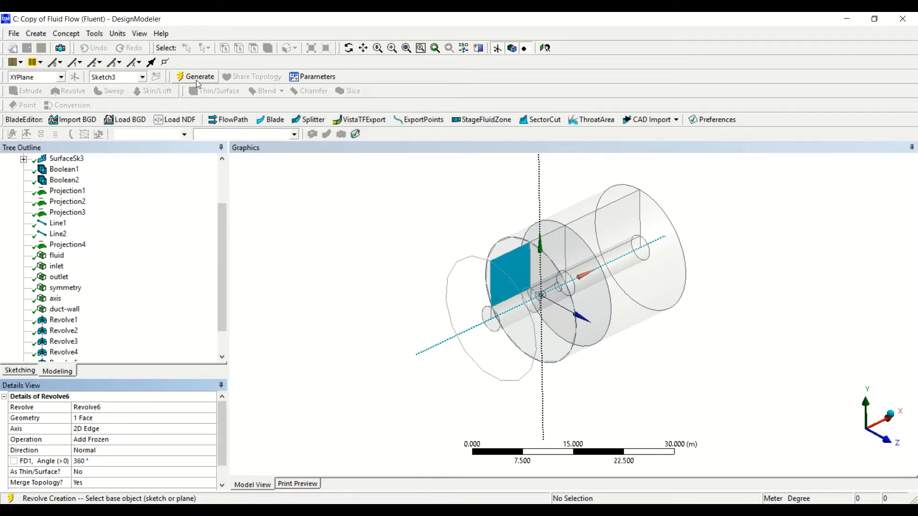
left_click(199, 77)
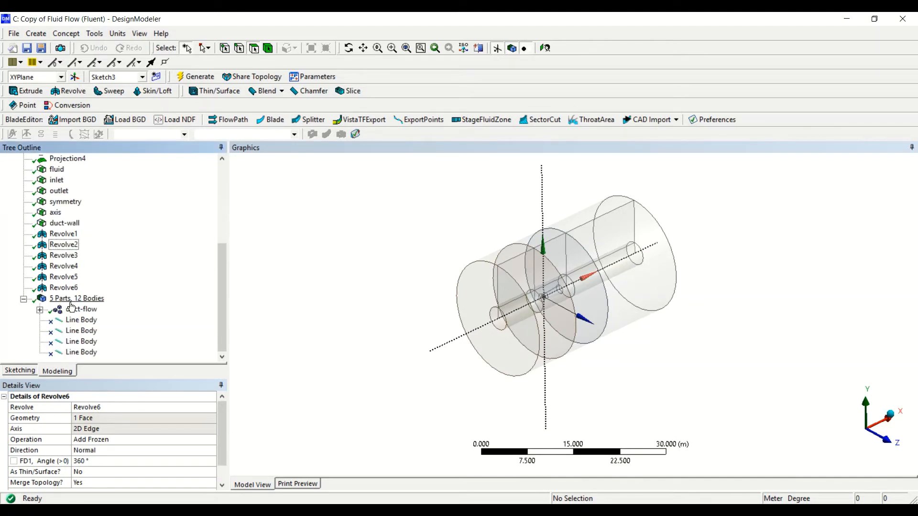
Step: Suppress the flat rest and duct-region surface bodies in the duct-flow part
left_click(39, 309)
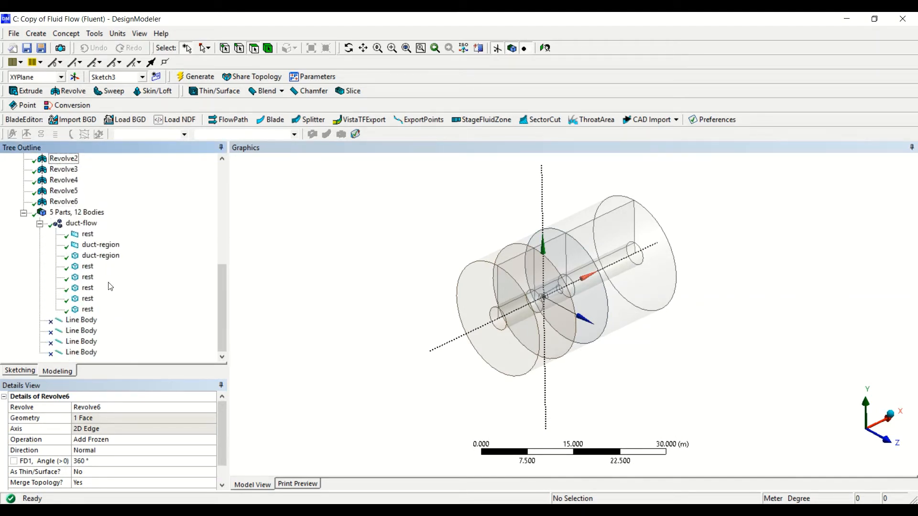
left_click(87, 234)
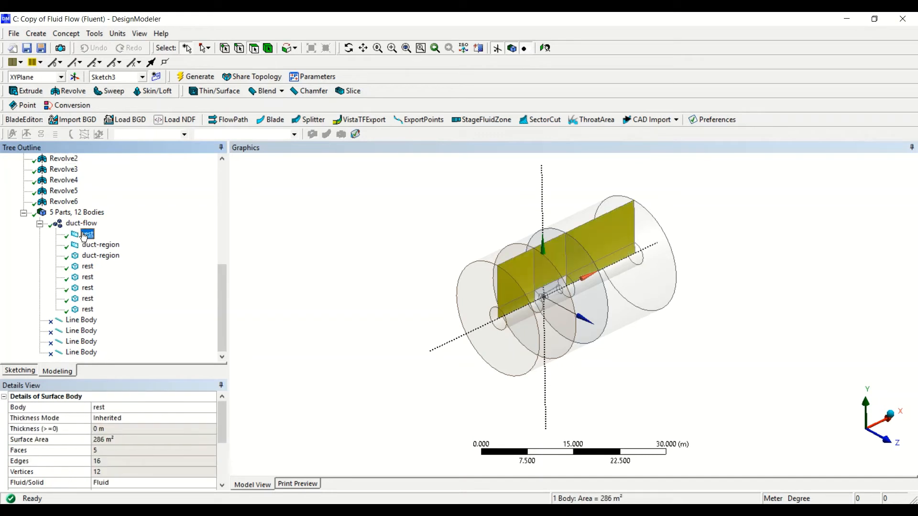
left_click(100, 244)
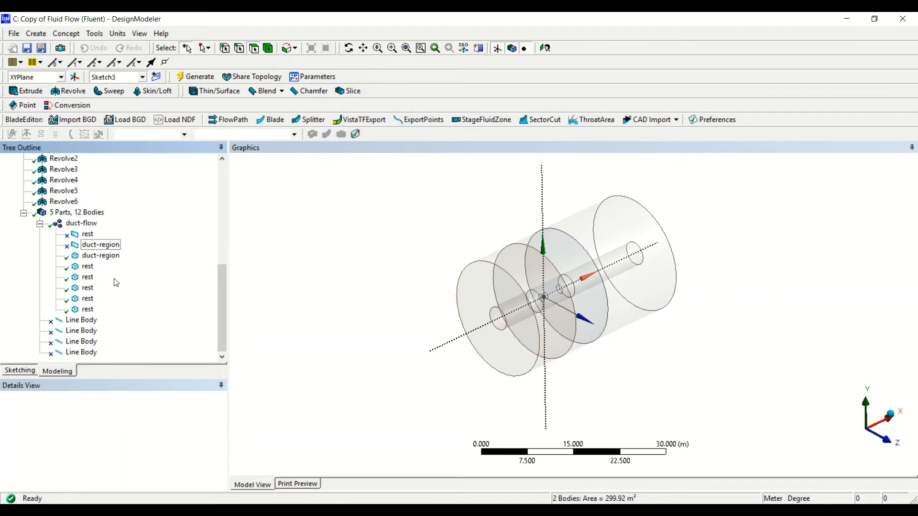
left_click(100, 255)
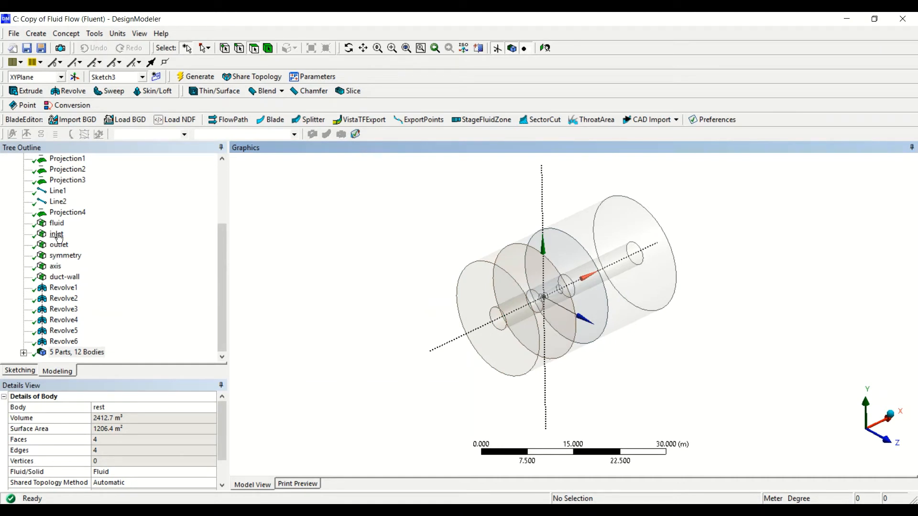
Step: Delete the edge-based inlet and create a face-based named selection 'inlet' from two inlet faces
left_click(57, 234)
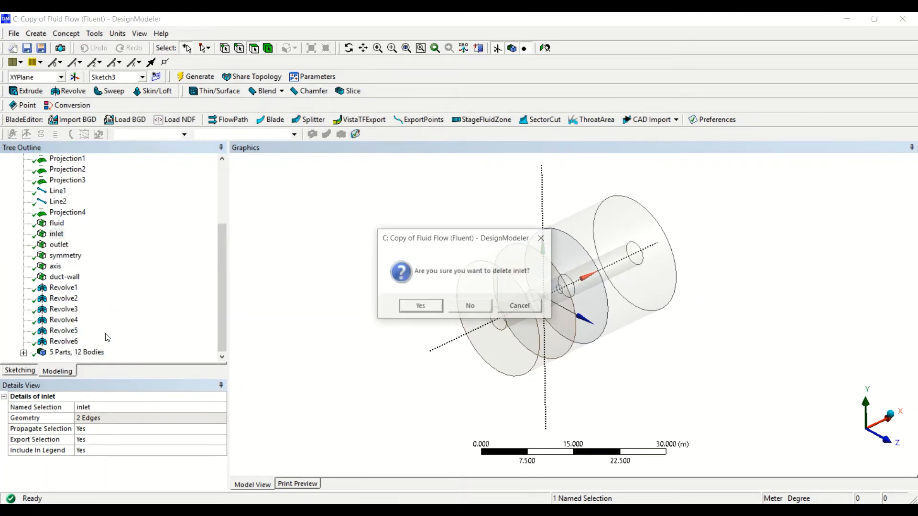
left_click(420, 305)
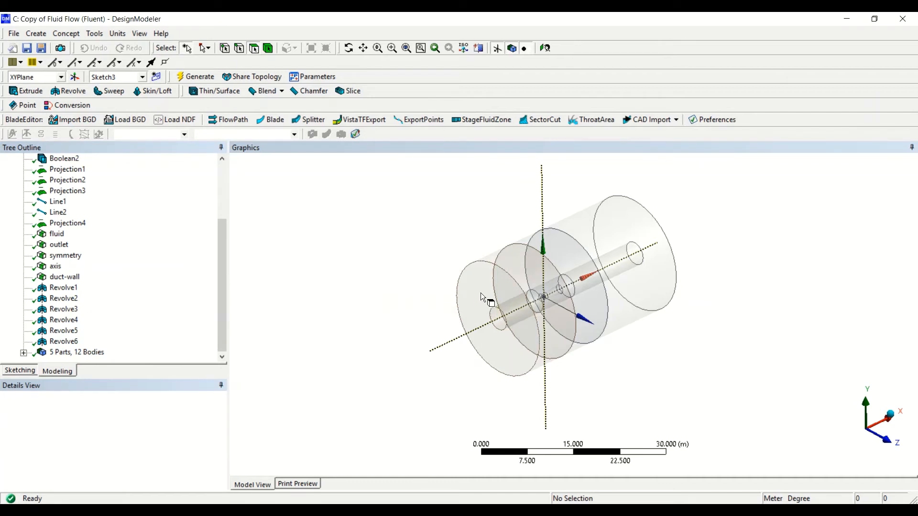
right_click(483, 292)
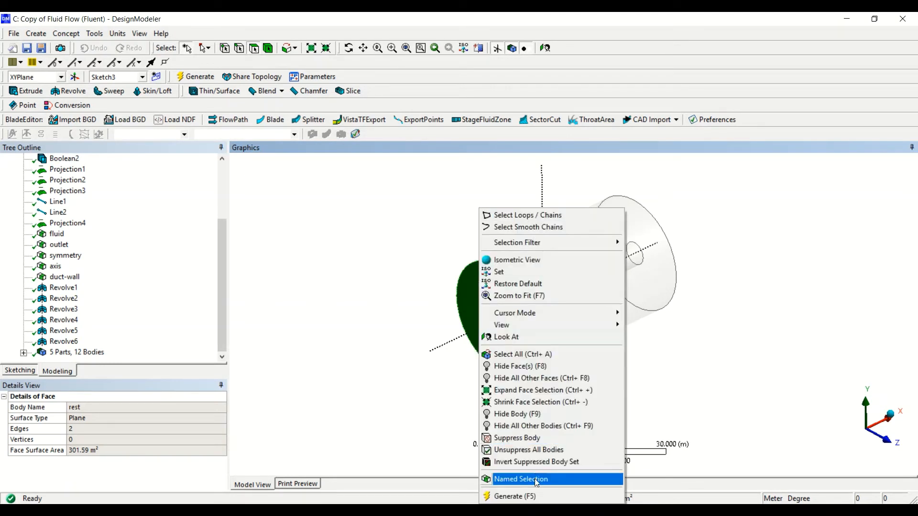
left_click(520, 479)
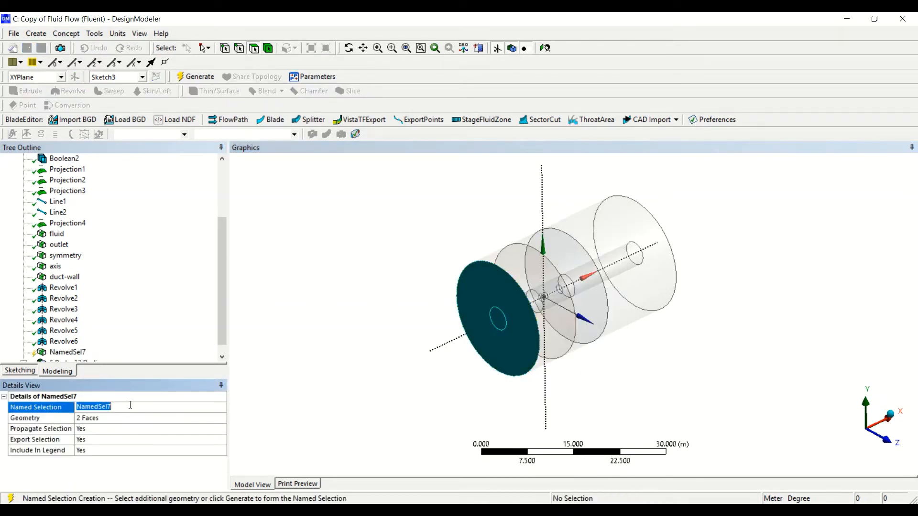
type("inlet")
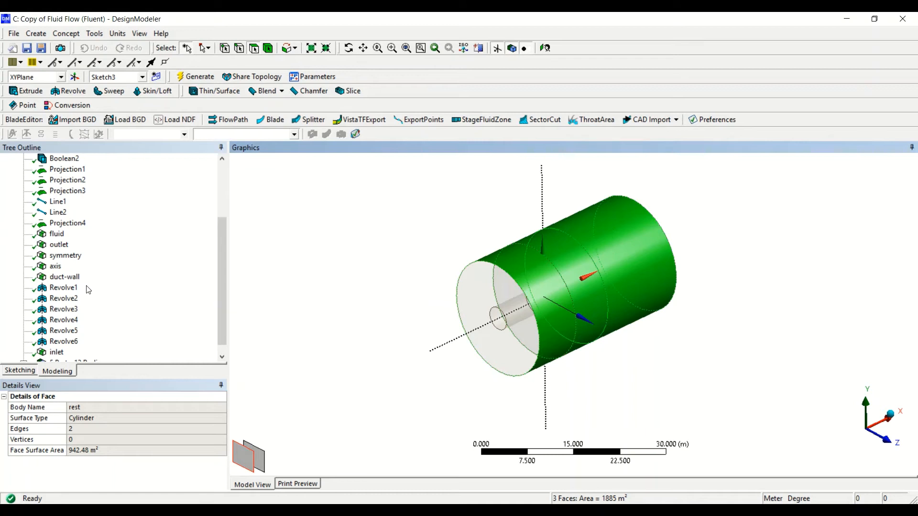
Step: Replace the edge-based symmetry with a three-face 'symmetry' selection, then select the old axis selection
left_click(65, 255)
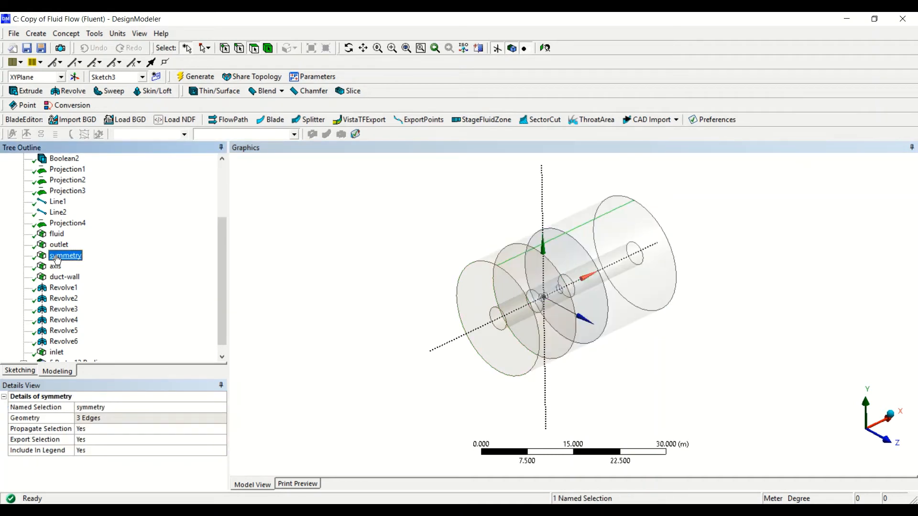
left_click(544, 295)
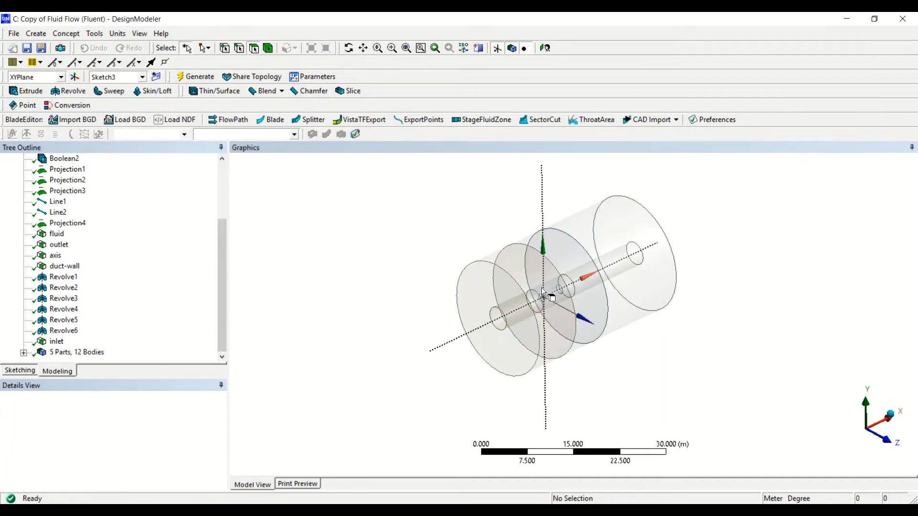
left_click(595, 241)
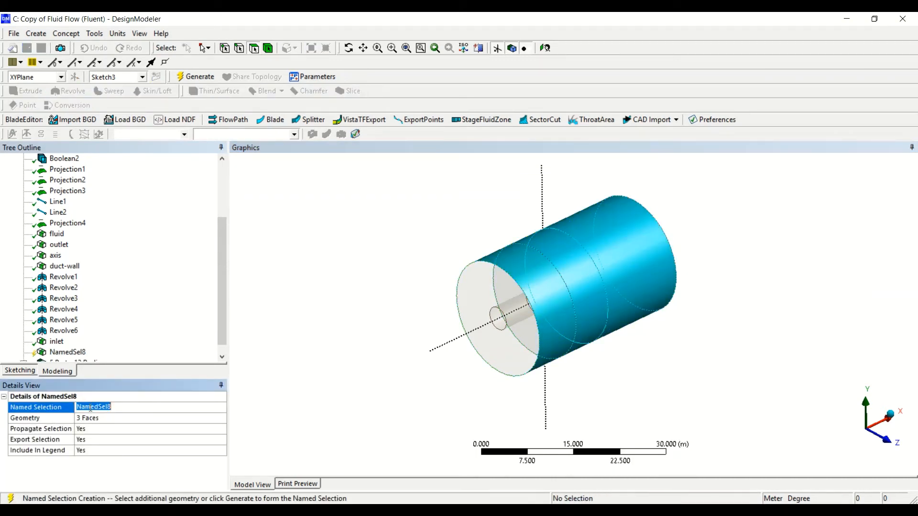
type("symmetry")
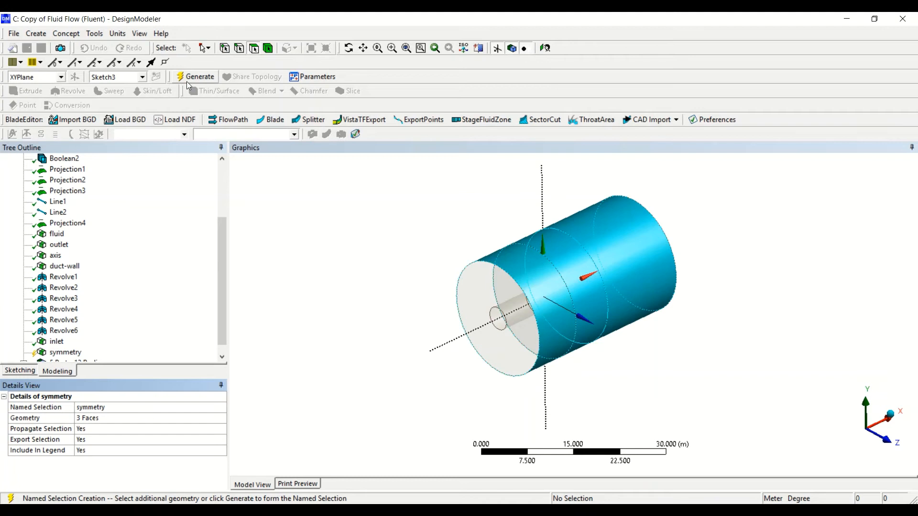
left_click(199, 77)
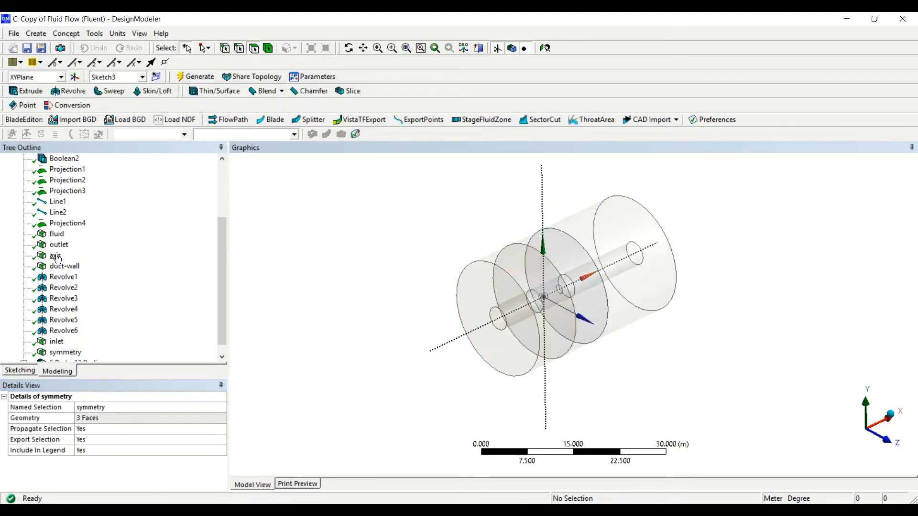
left_click(55, 254)
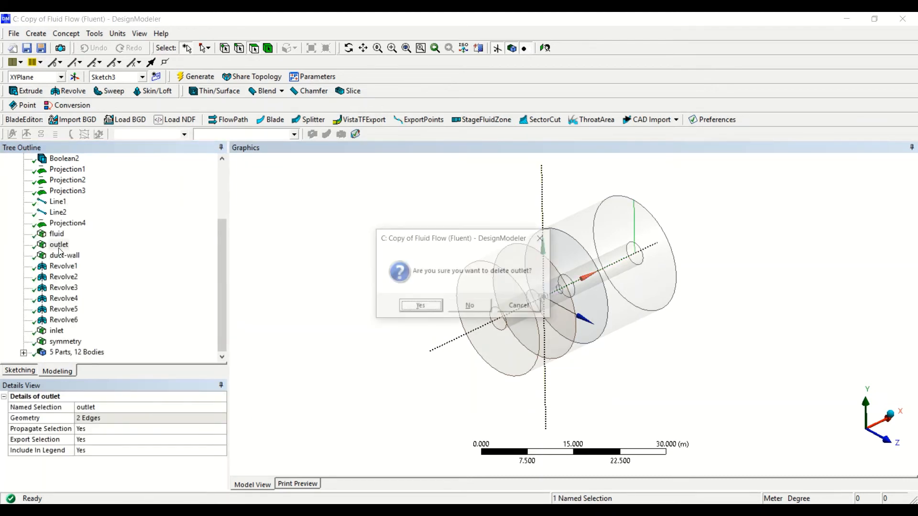
Step: Create a face-based 'outlet' named selection from the two far-end faces and pick the old fluid selection
left_click(419, 305)
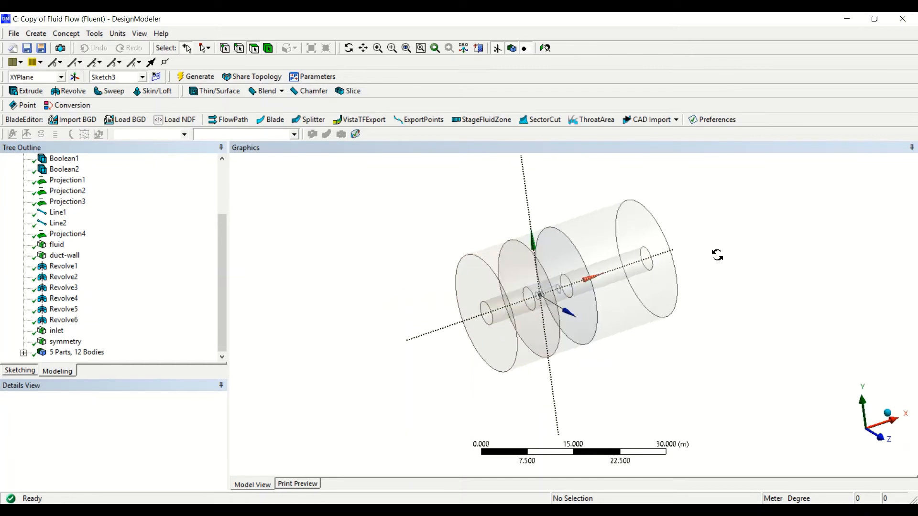
left_click(620, 271)
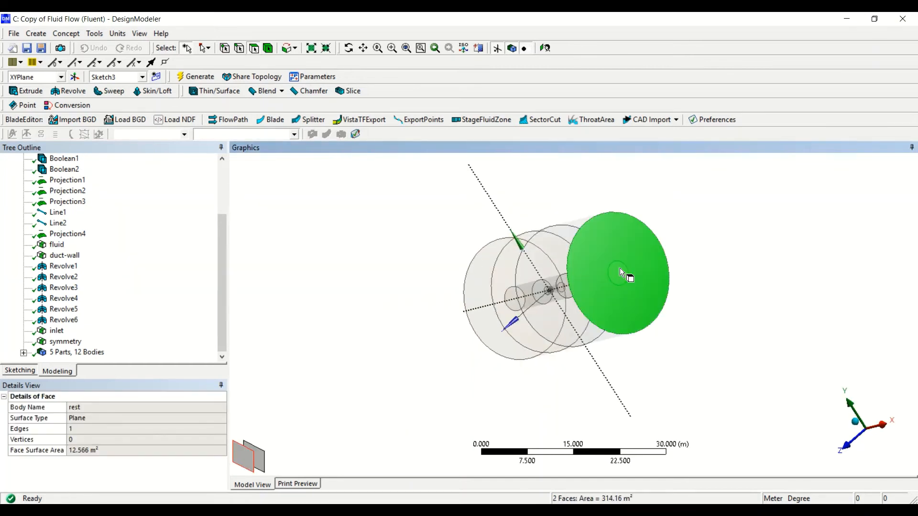
right_click(620, 272)
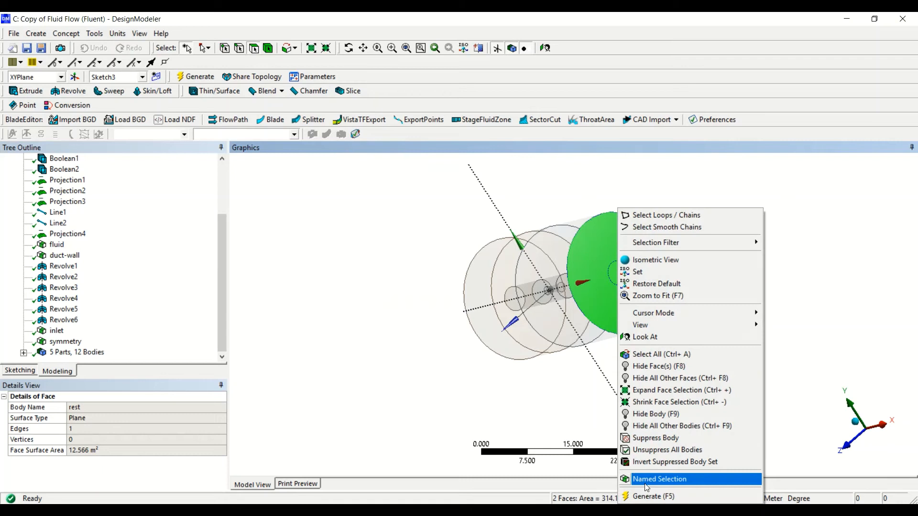
left_click(659, 479)
type("outlet")
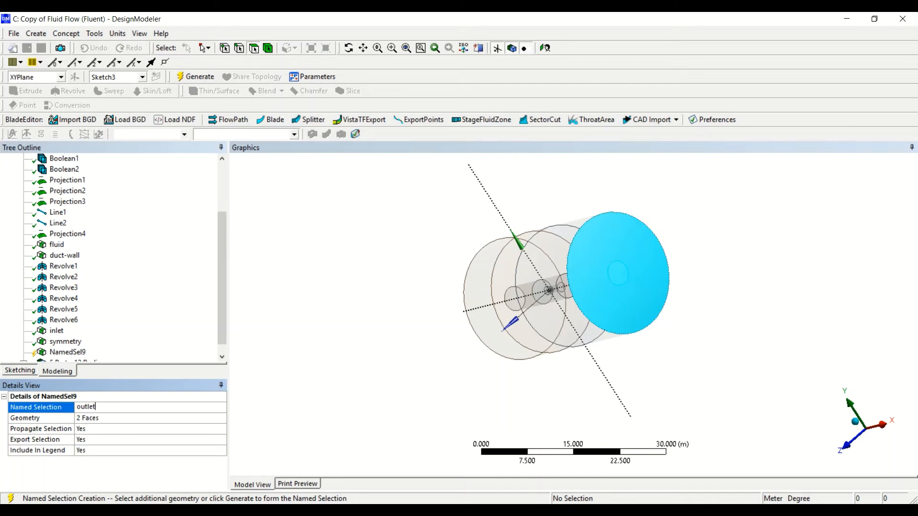
left_click(200, 76)
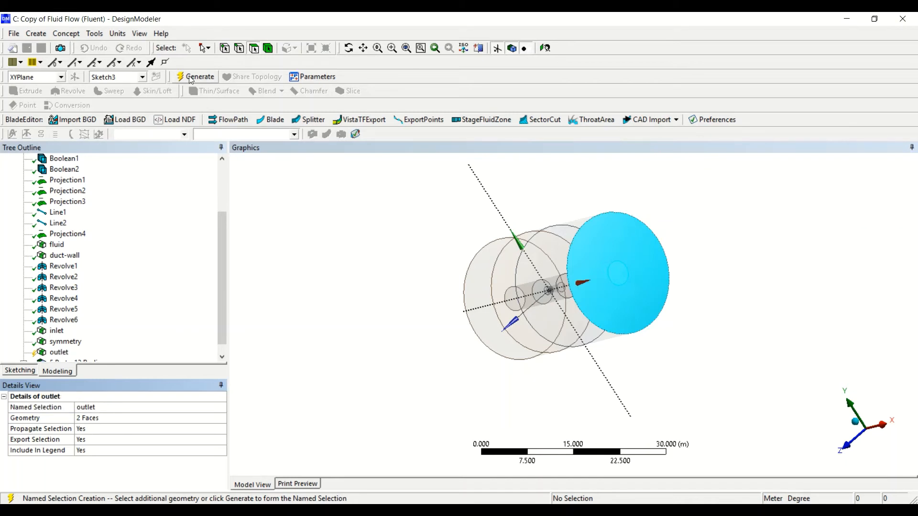
left_click(200, 76)
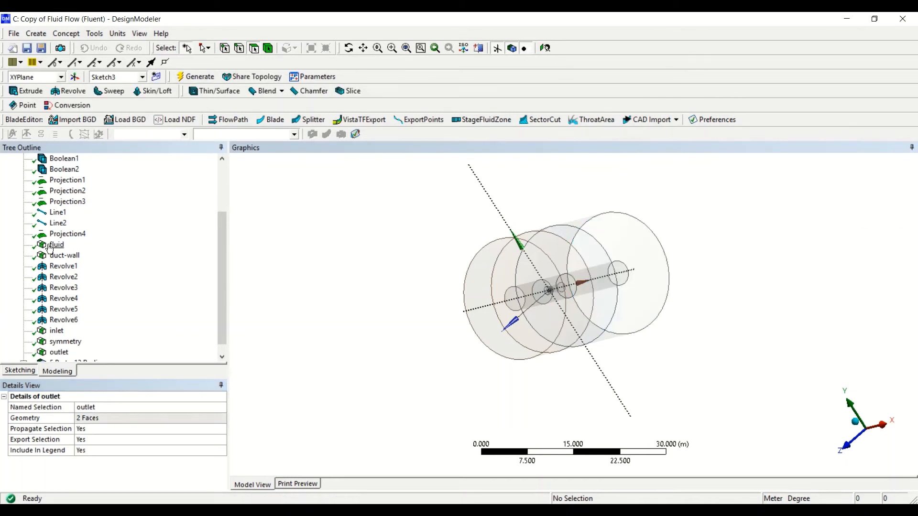
left_click(56, 245)
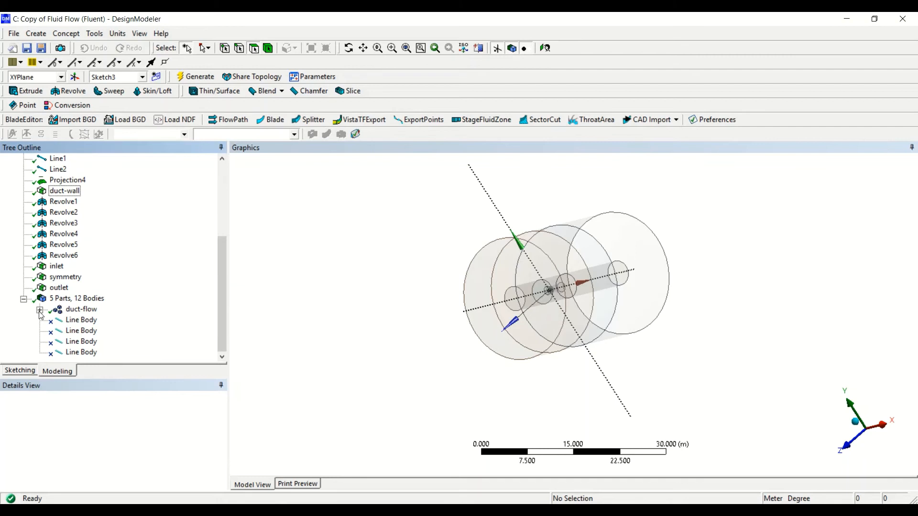
Step: Assign the six duct-flow bodies to the fluid named selection and pick the five rest bodies
left_click(100, 298)
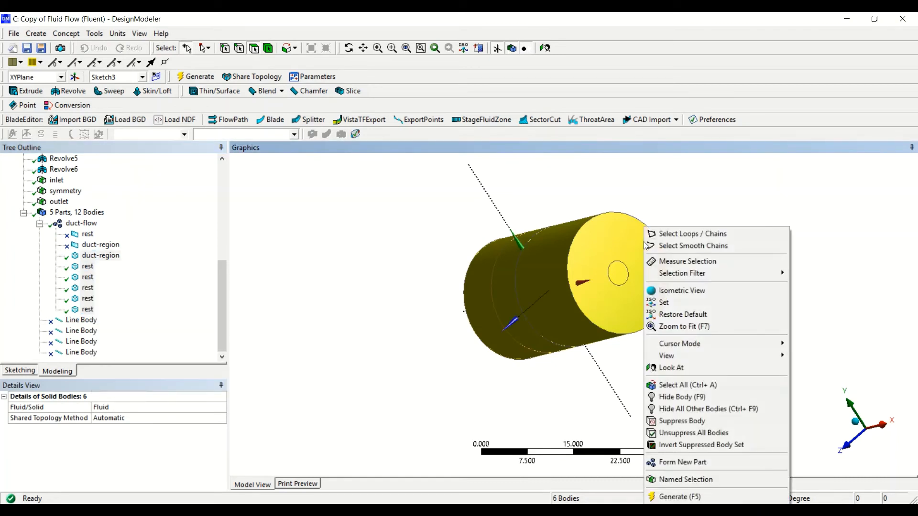
left_click(686, 480)
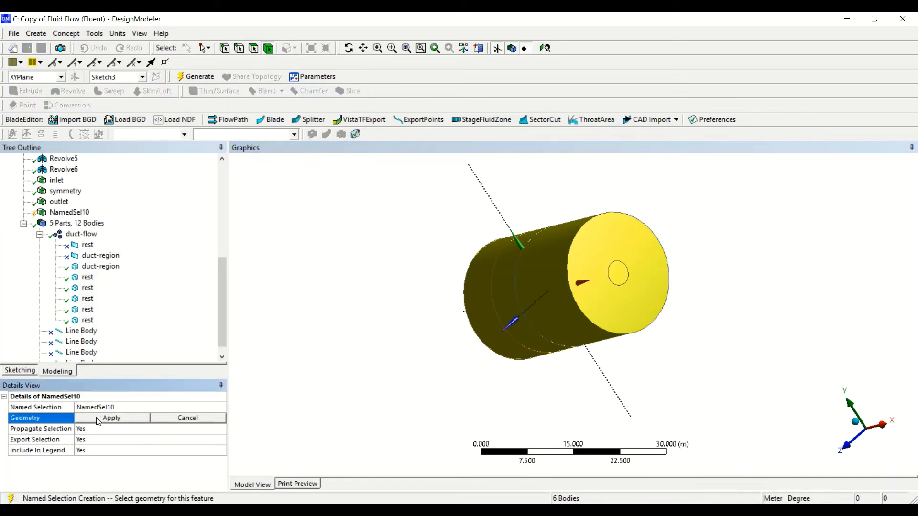
left_click(111, 417)
type("fluid")
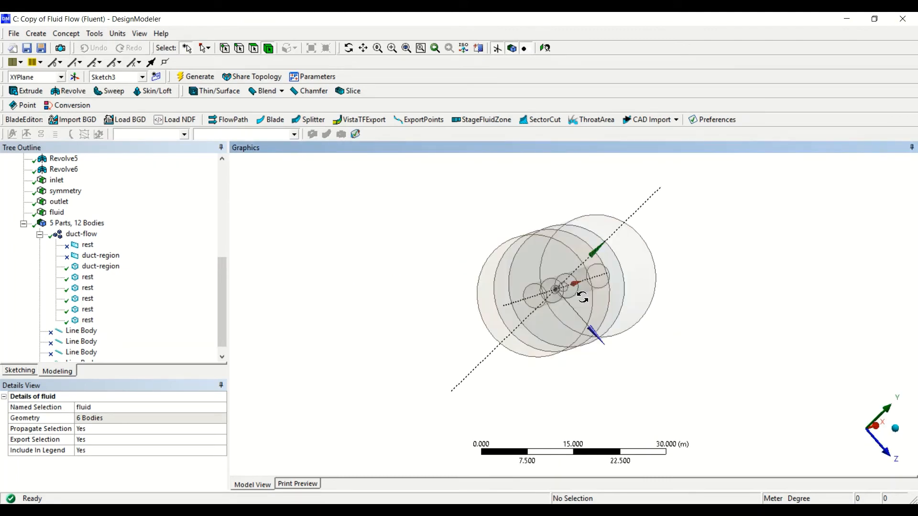
left_click_drag(582, 295, 712, 259)
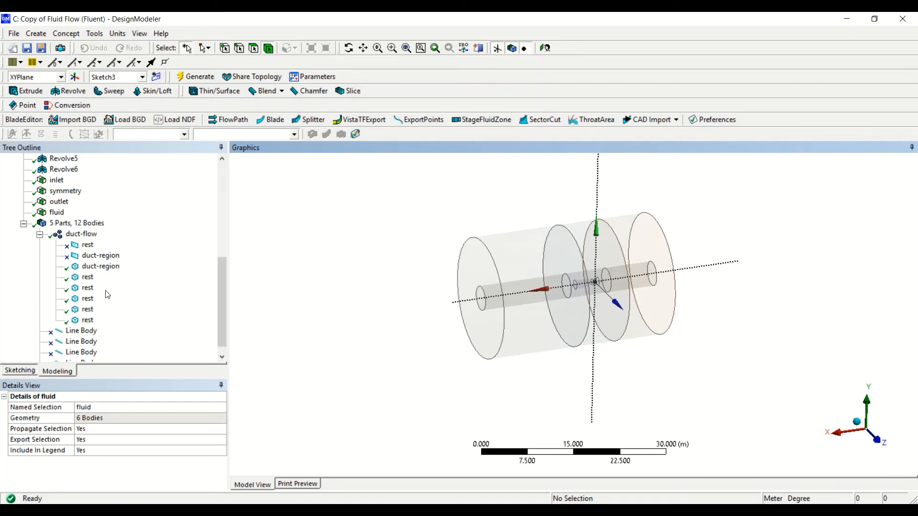
left_click(88, 320)
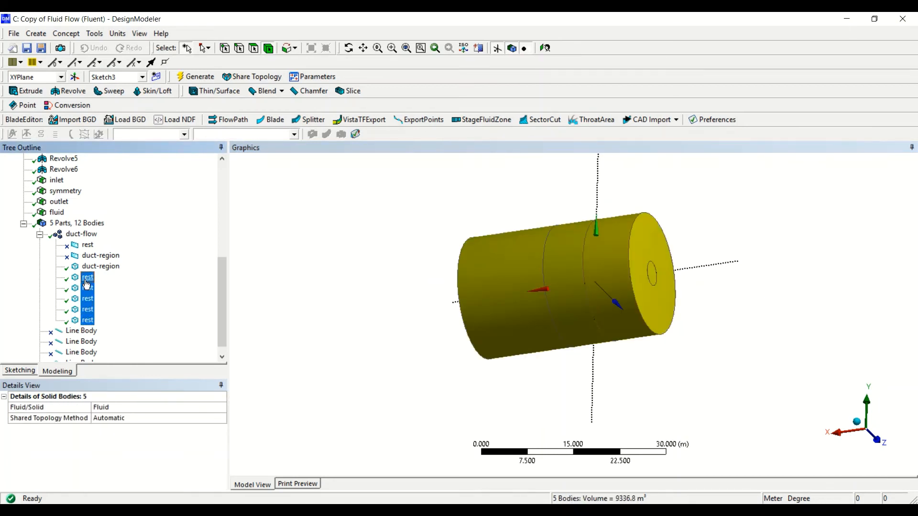
Step: Hide the five rest bodies, delete the old edge-based duct-wall selection, and hide the end faces
left_click(121, 296)
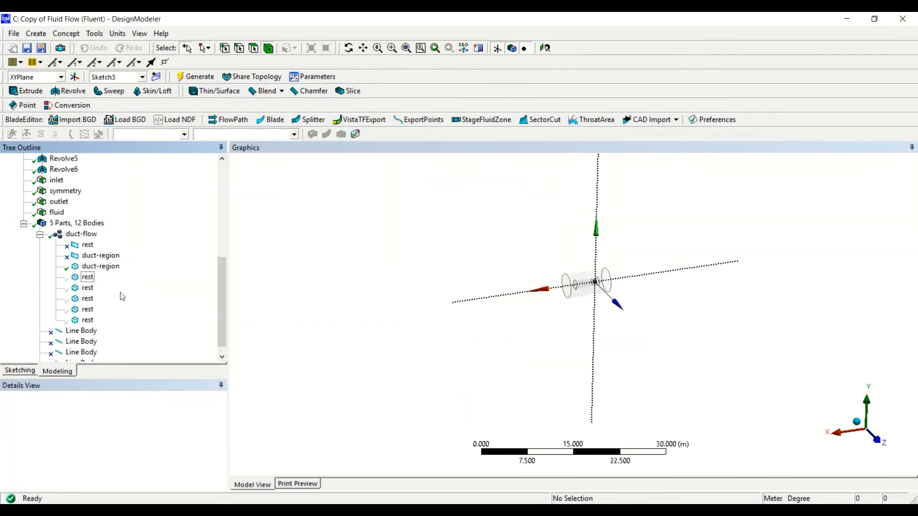
left_click_drag(541, 242, 652, 294)
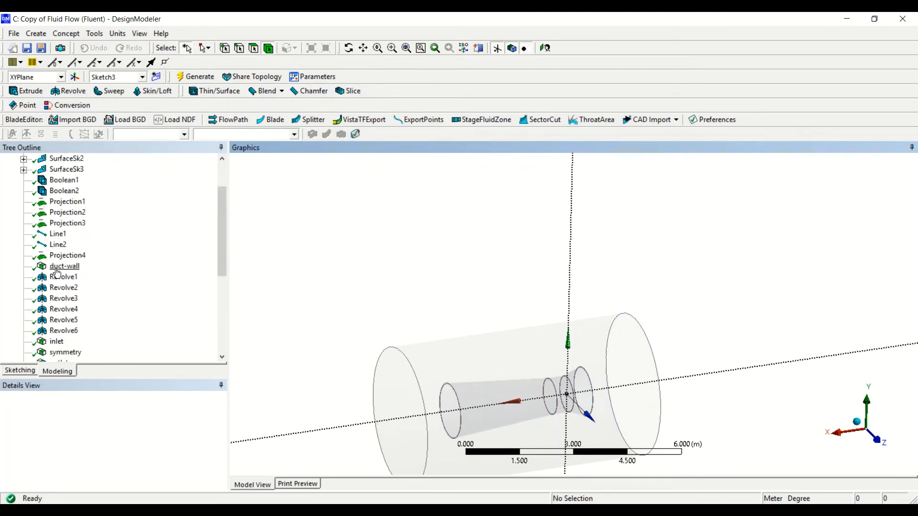
left_click(64, 266)
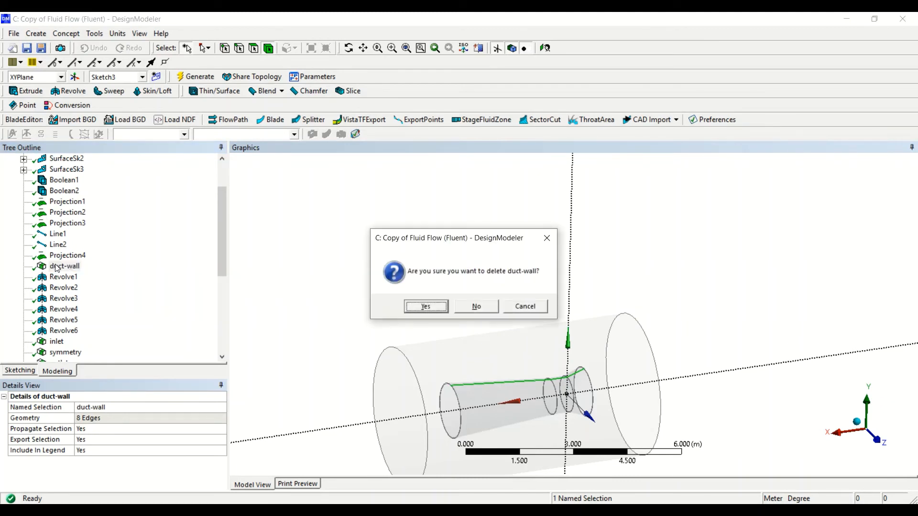
left_click(425, 306)
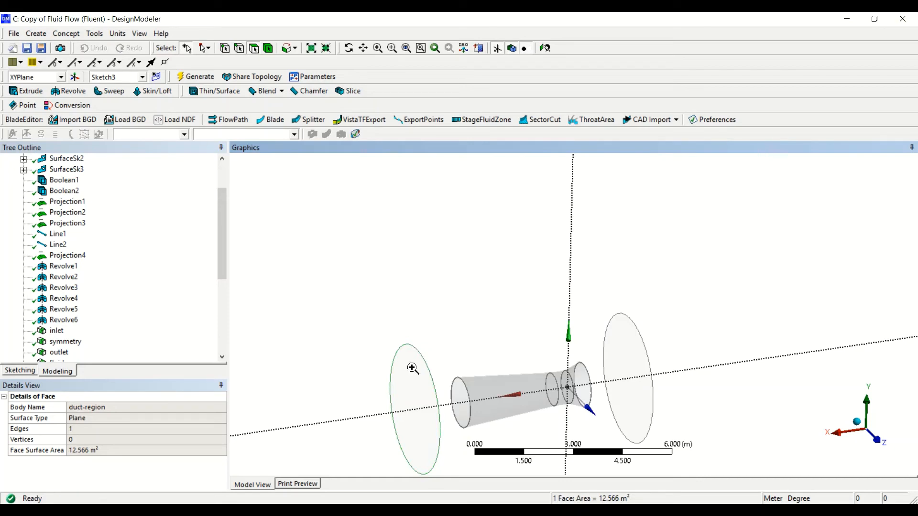
right_click(413, 368)
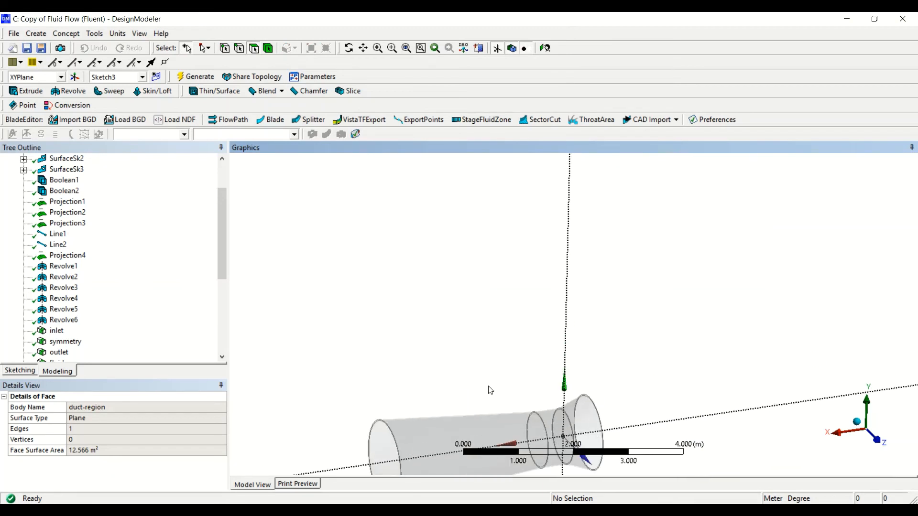
left_click_drag(490, 390, 534, 301)
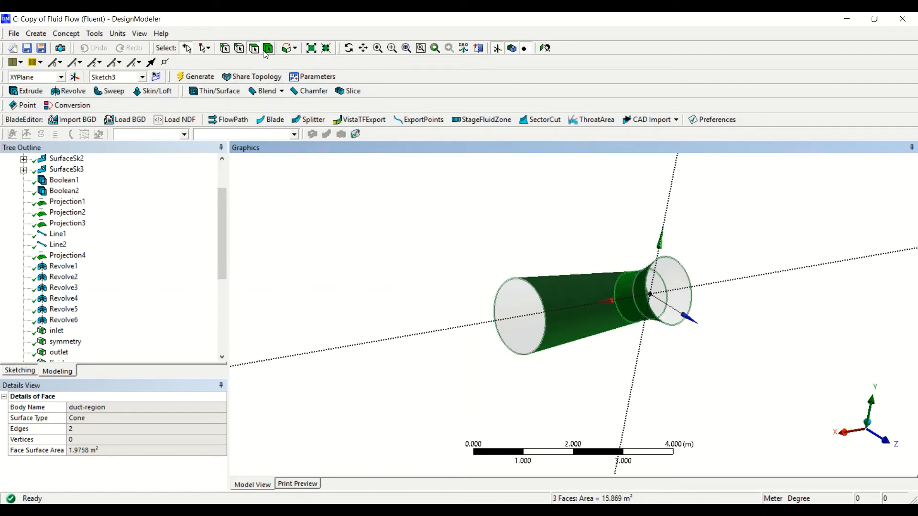
Step: Name the eight inner-duct wall faces duct-wall and generate the selection
left_click(204, 48)
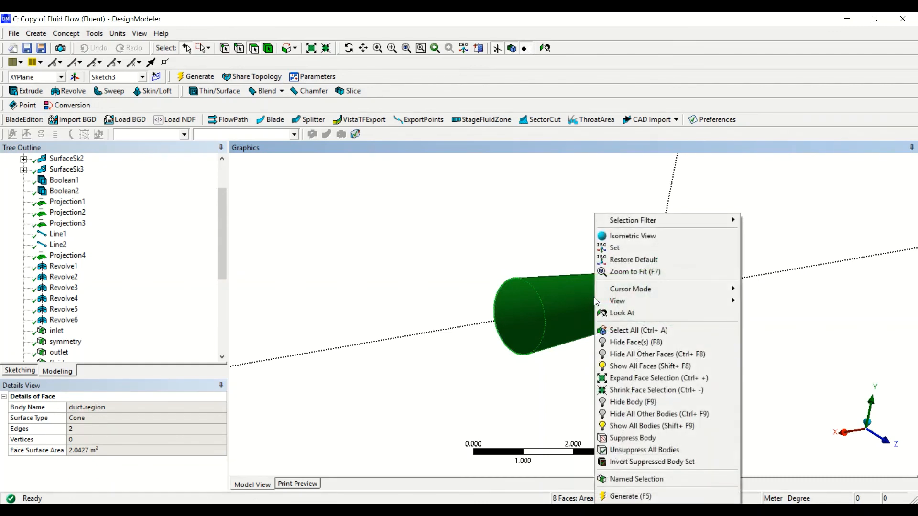
mouse_move(648, 479)
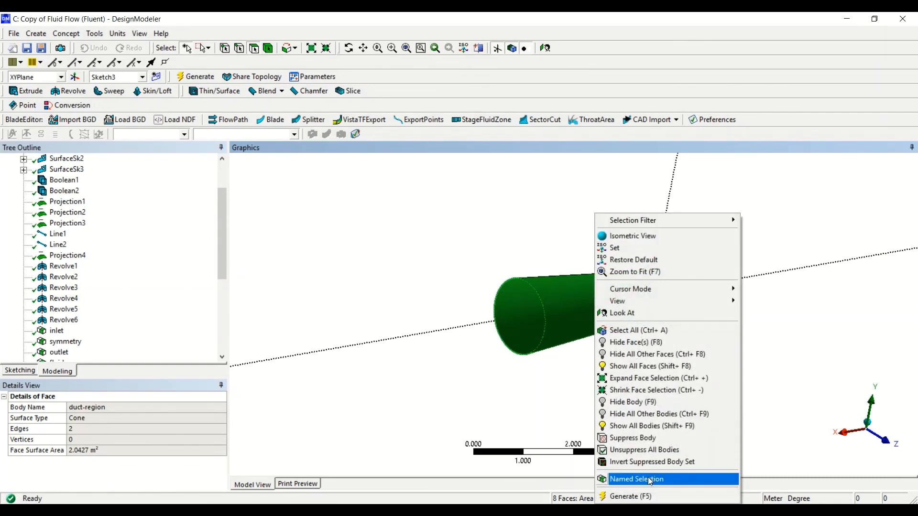
left_click(636, 479)
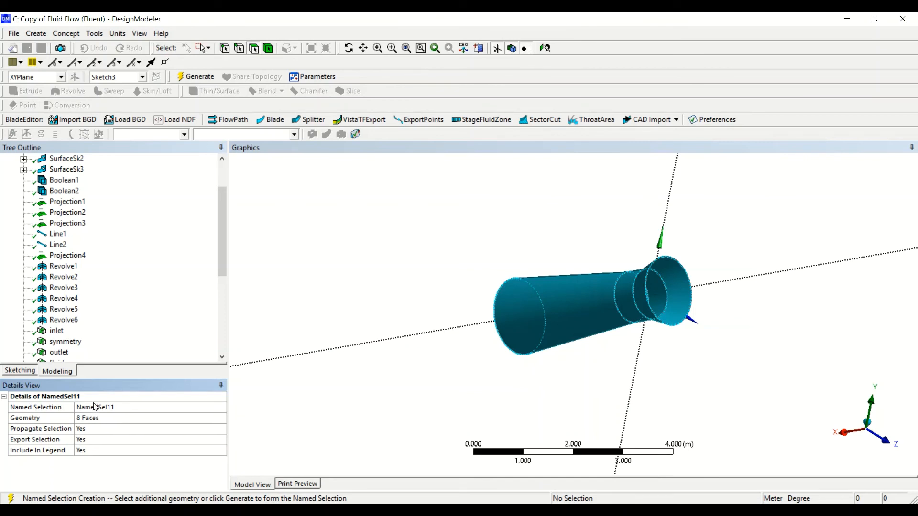
type("dud")
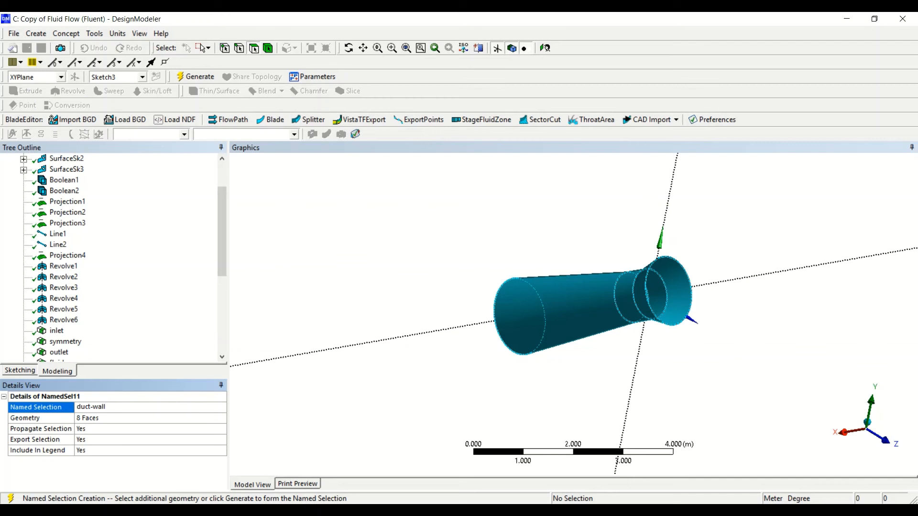
left_click(198, 76)
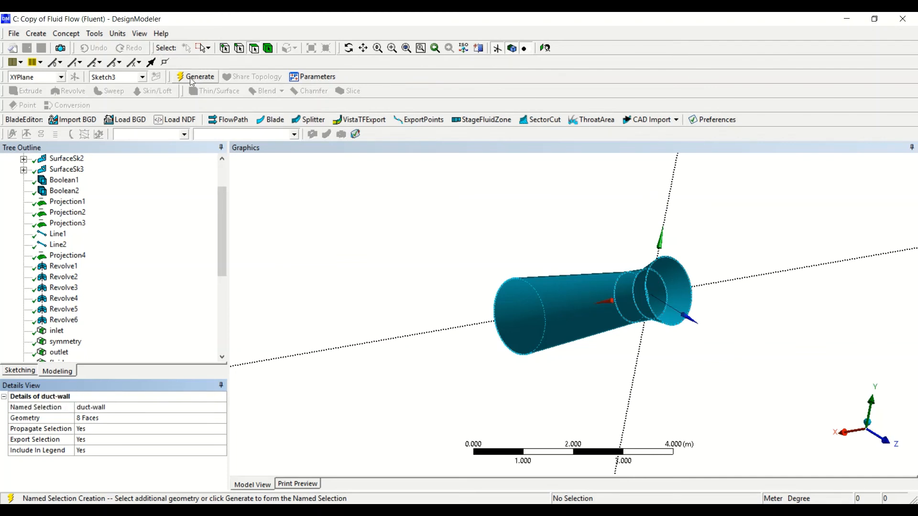
left_click(199, 76)
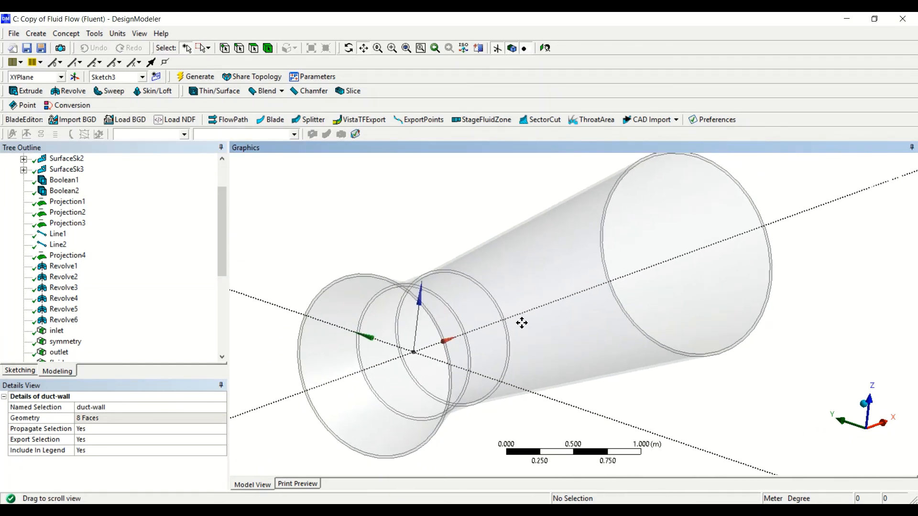
left_click_drag(521, 322, 573, 323)
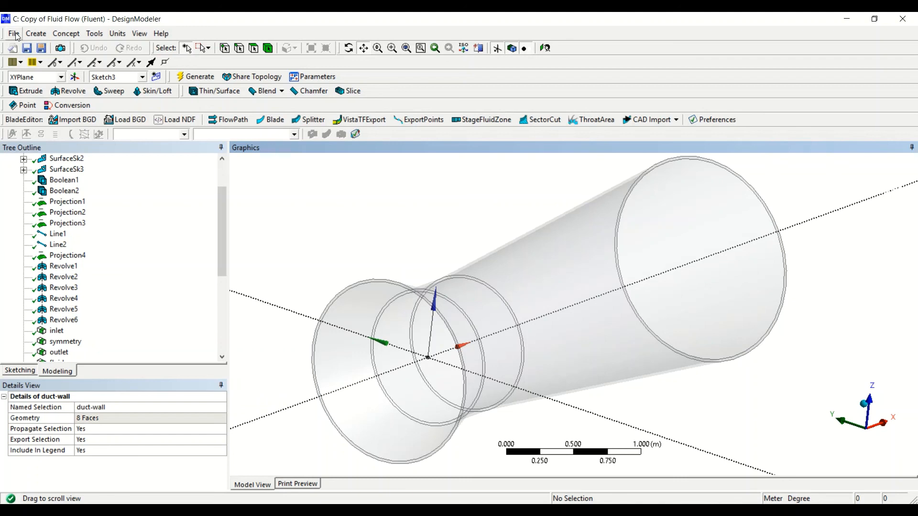
left_click(13, 33)
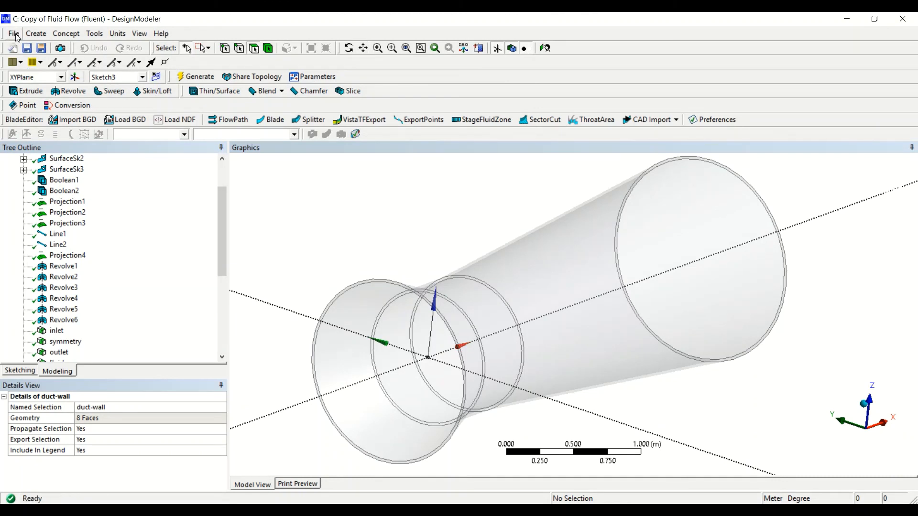
left_click(14, 33)
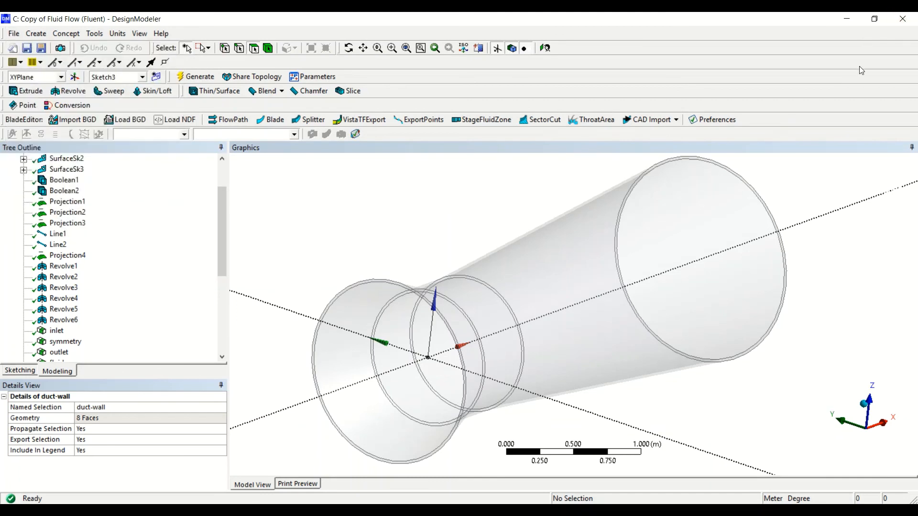
mouse_move(378, 227)
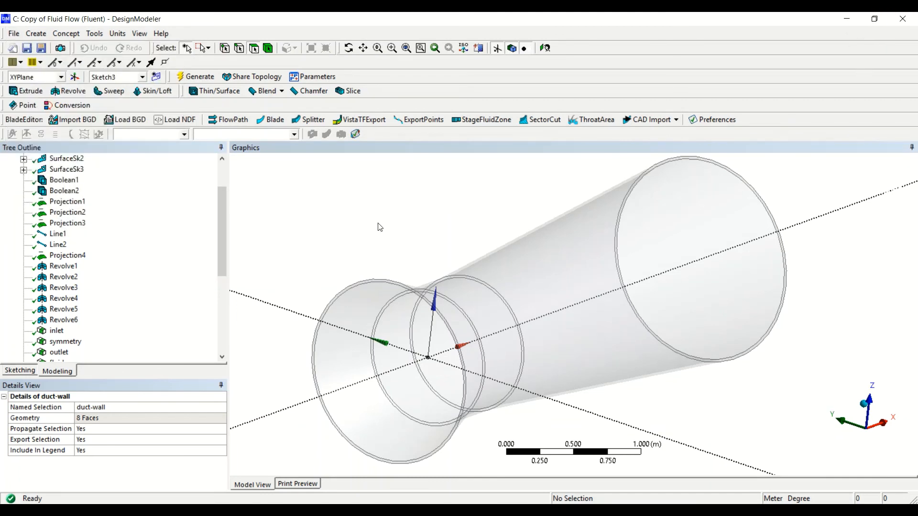